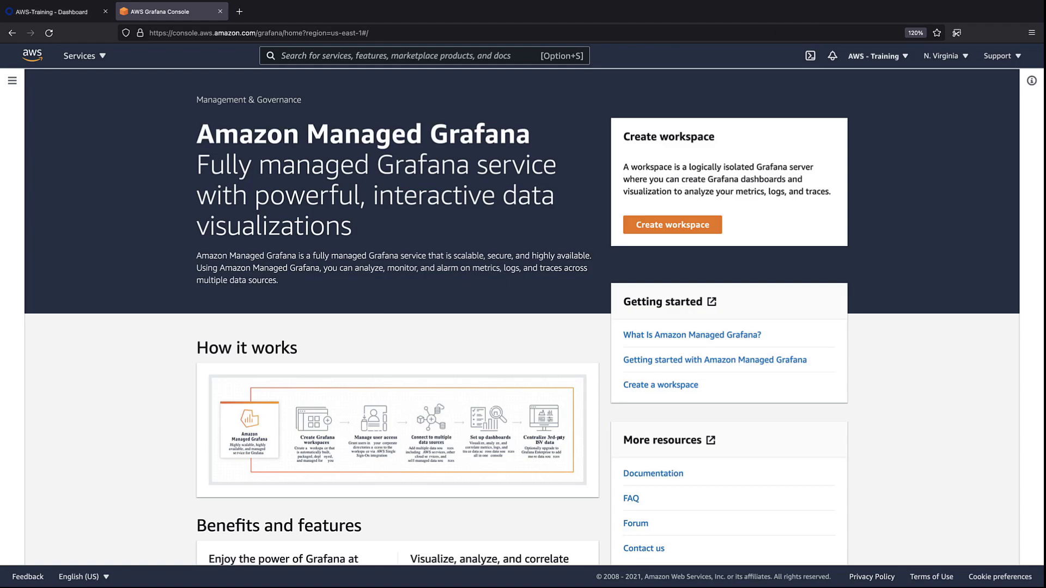
Step: Start a new workspace named Okta-IdP-Demo, described as using Okta as IdP
click(672, 224)
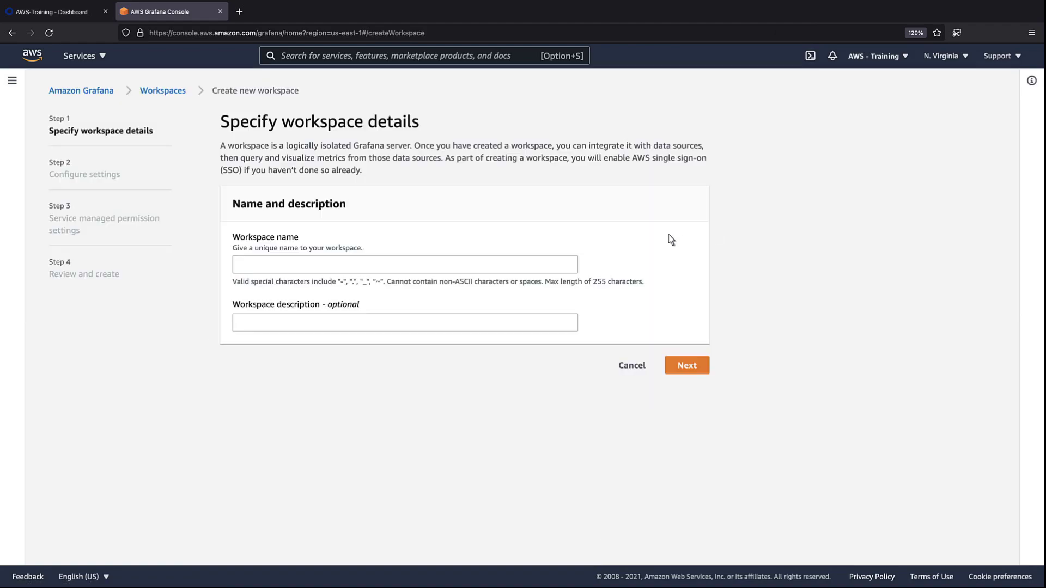
text(Okta-IdP-Demo)
text(demo using Okta as IdP for Amazon Managed Grafana)
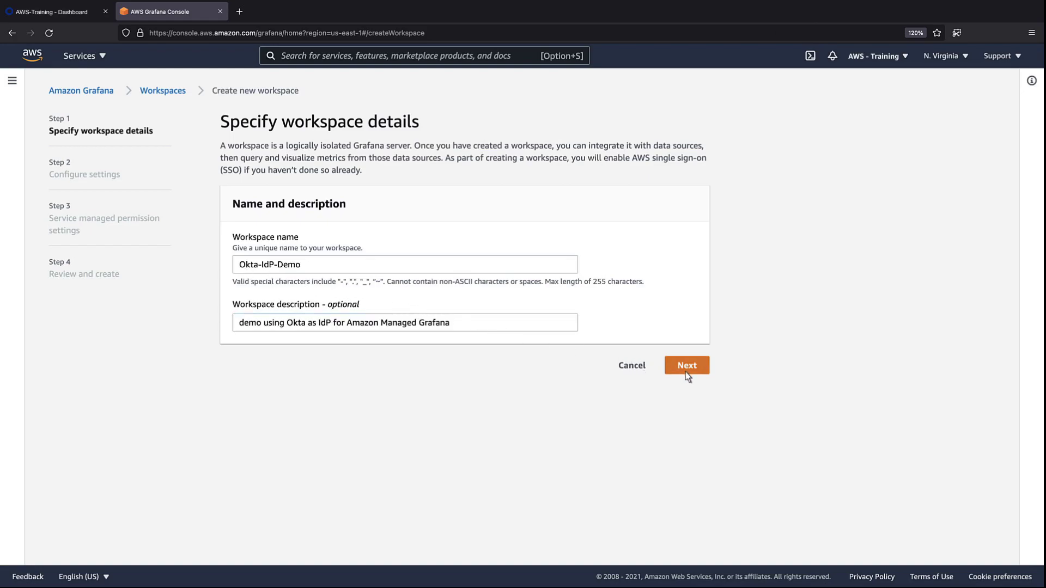
Step: Choose SAML authentication and select all six AWS data sources, reaching the review page
click(687, 365)
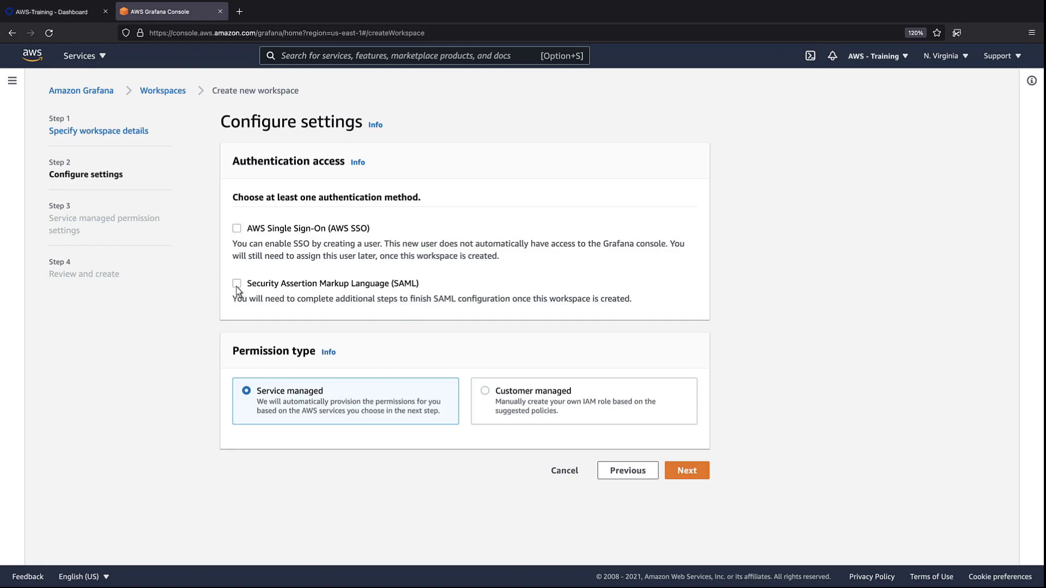
click(236, 283)
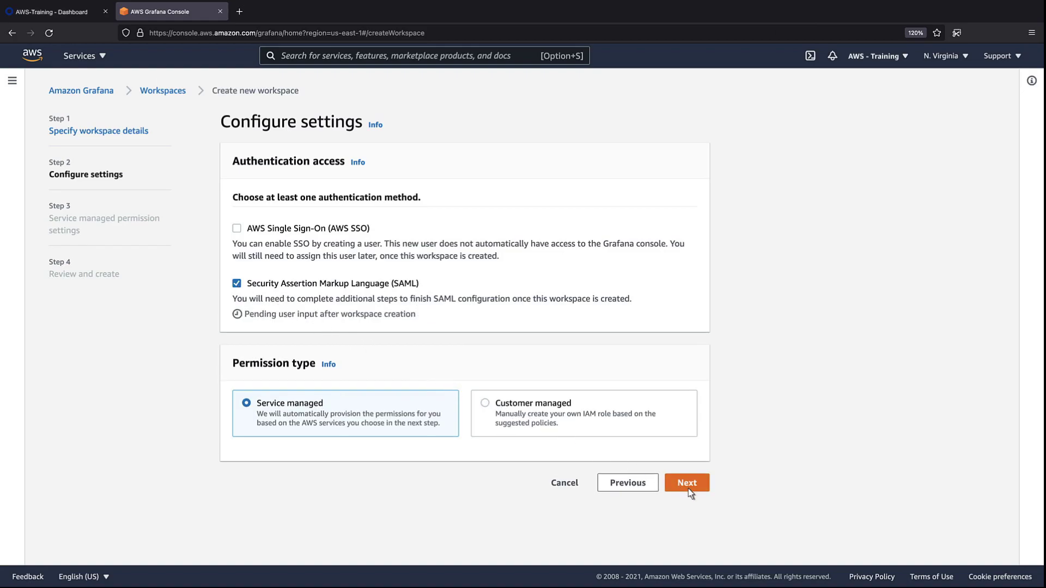
click(686, 483)
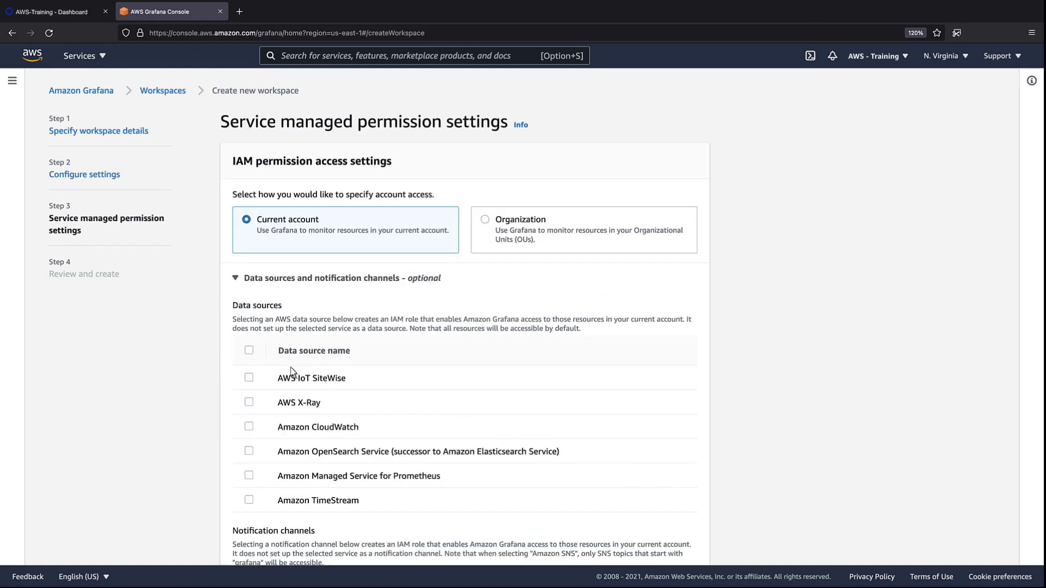
click(249, 350)
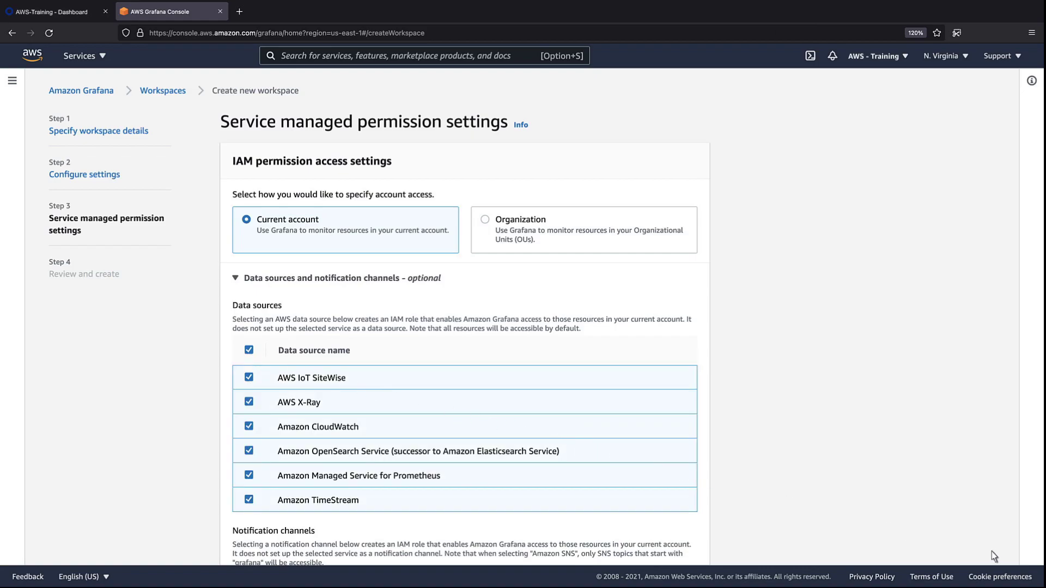
scroll(down, 3)
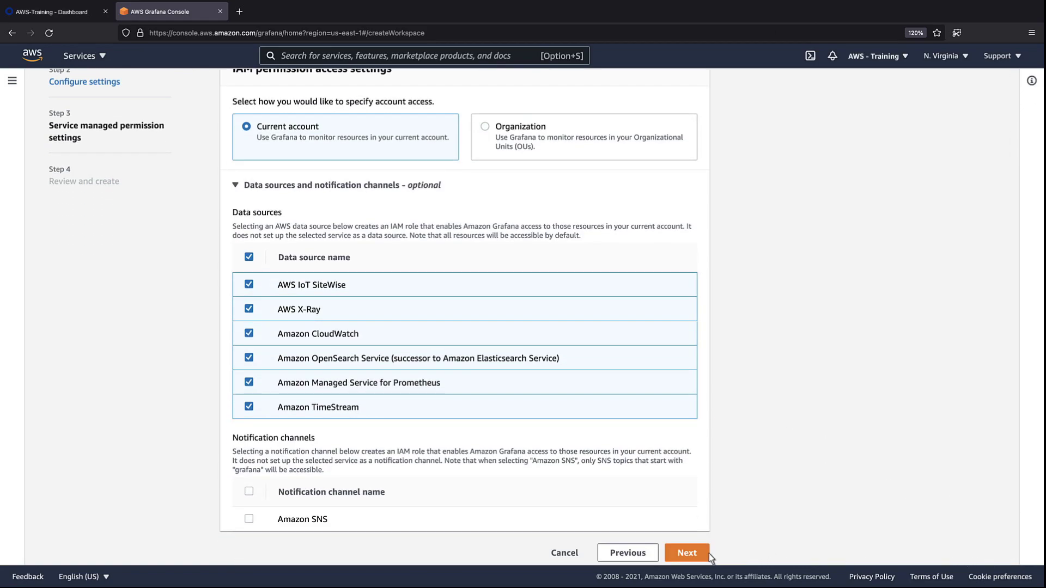
click(687, 553)
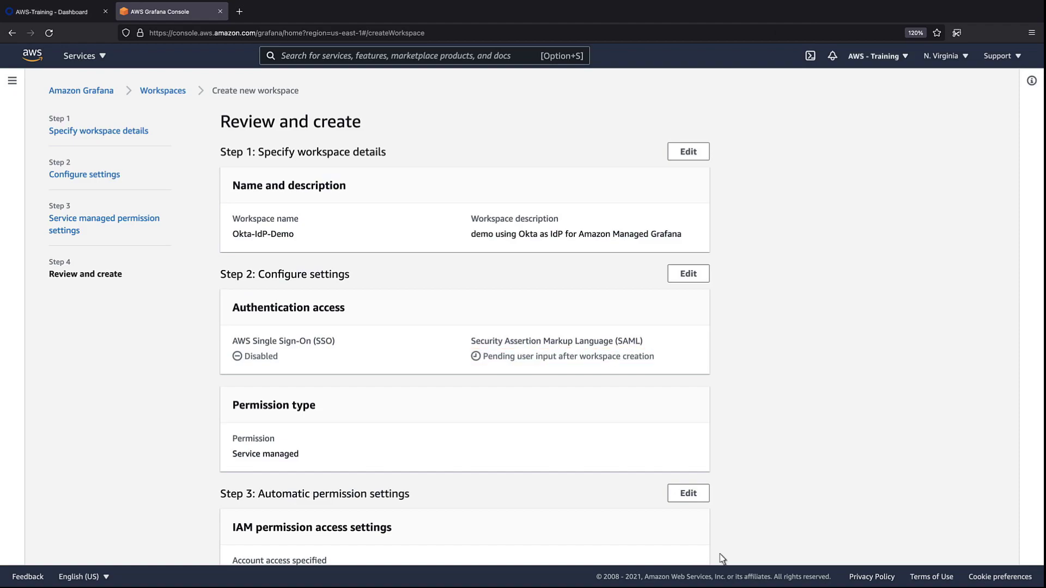
Step: Review the settings and create the Okta-IdP-Demo workspace
scroll(down, 3)
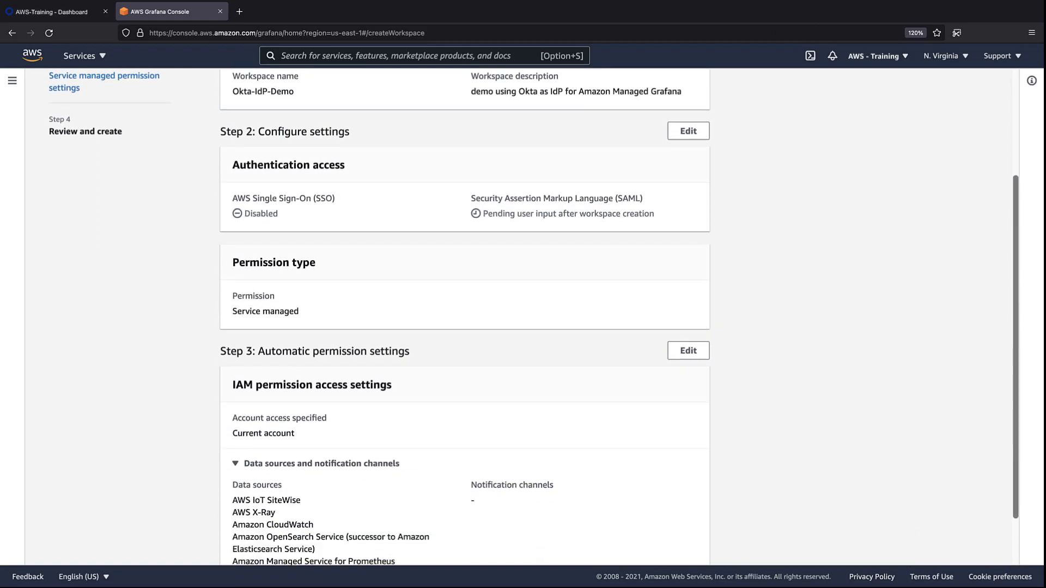
scroll(down, 3)
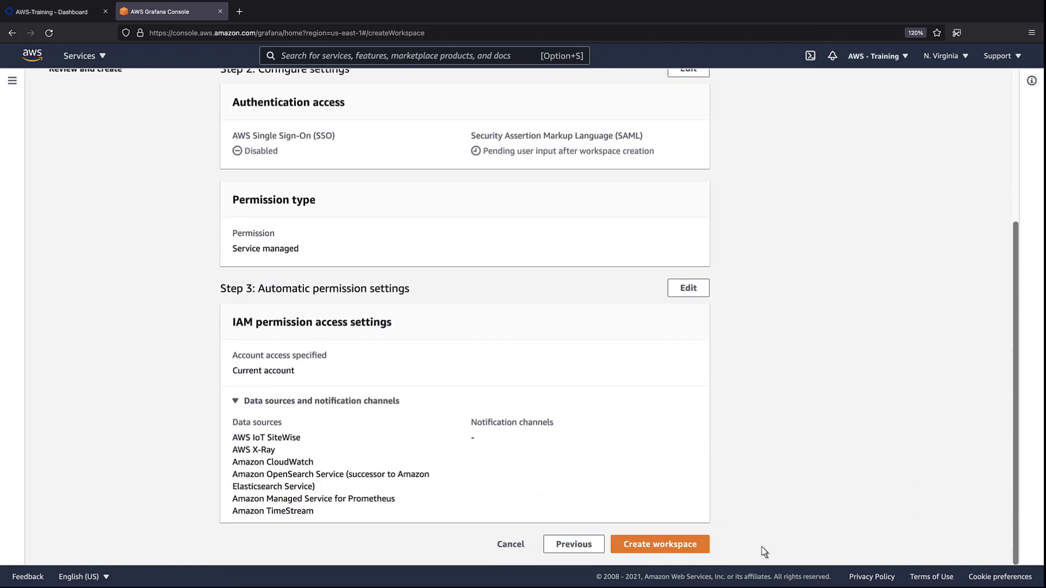
click(659, 543)
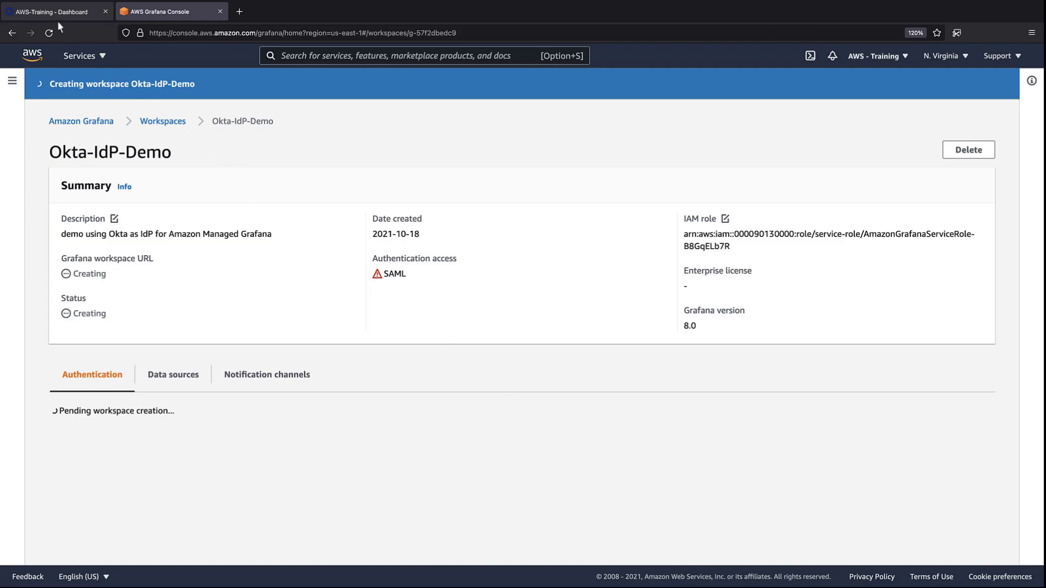
Step: In Okta's App Catalog, find 'amazon managed grafana' and add that integration
click(54, 12)
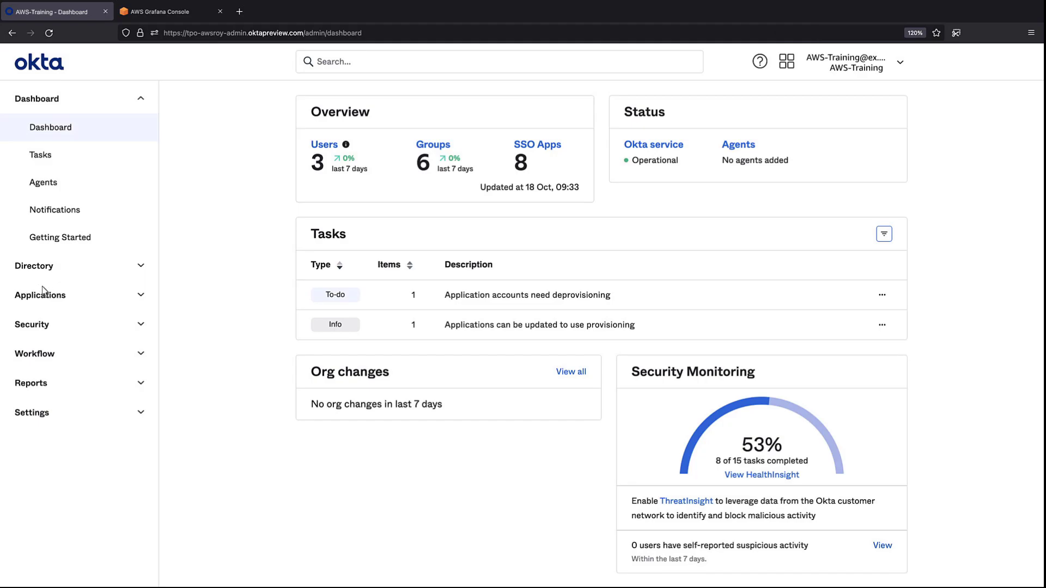
click(40, 295)
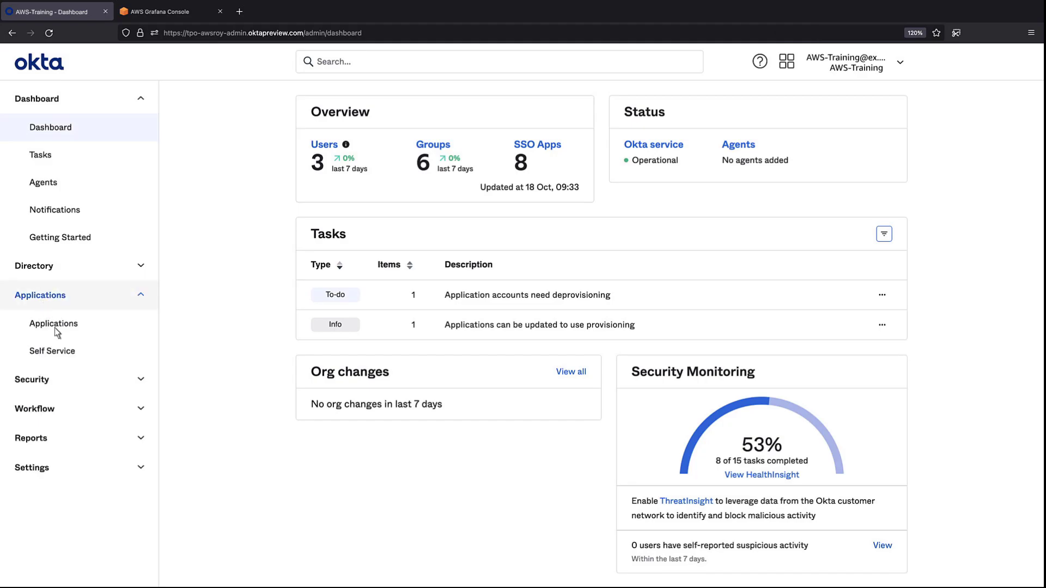
click(54, 324)
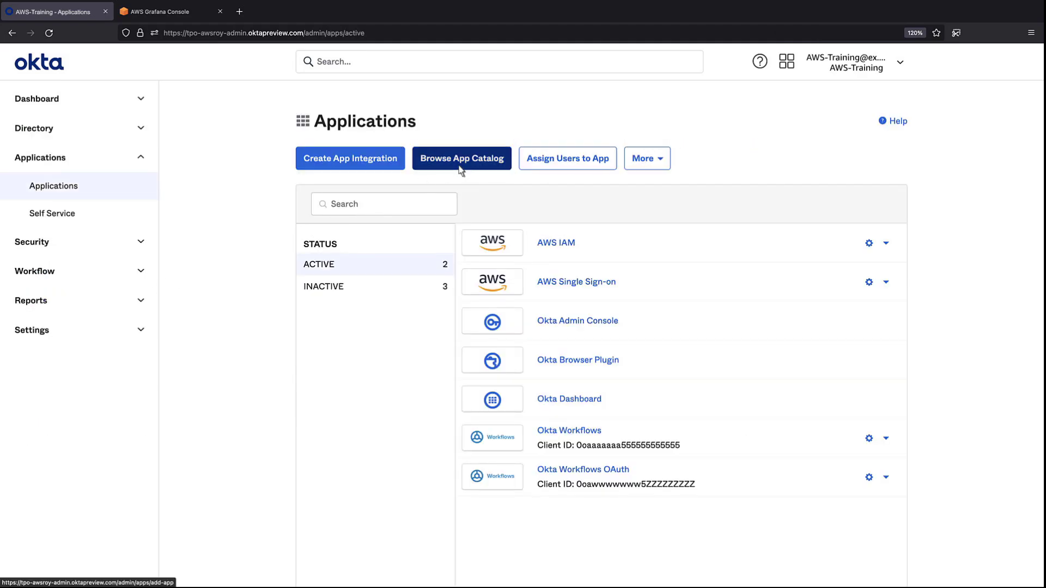
click(461, 158)
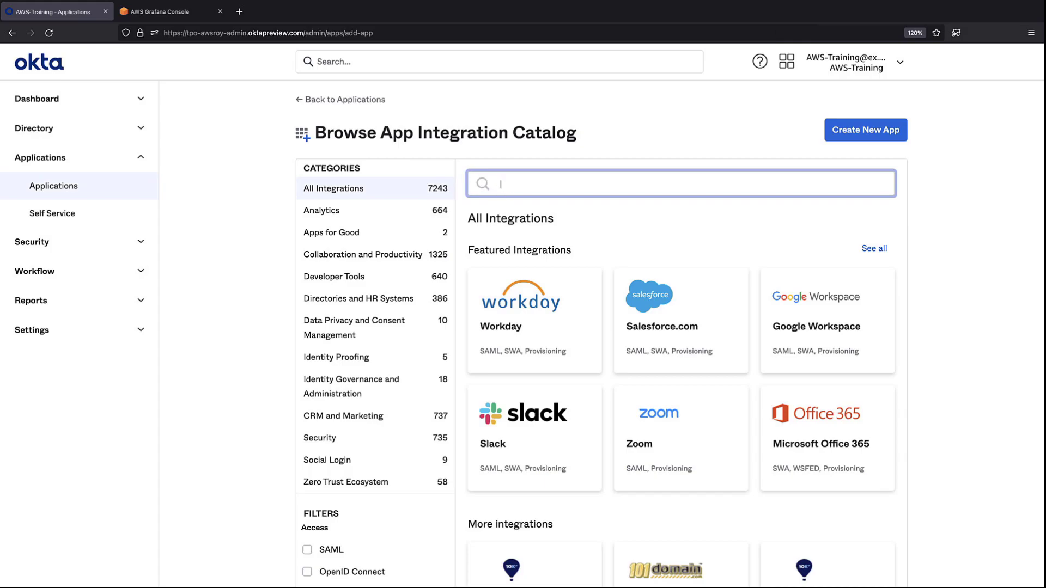
text(amazon managed grafana)
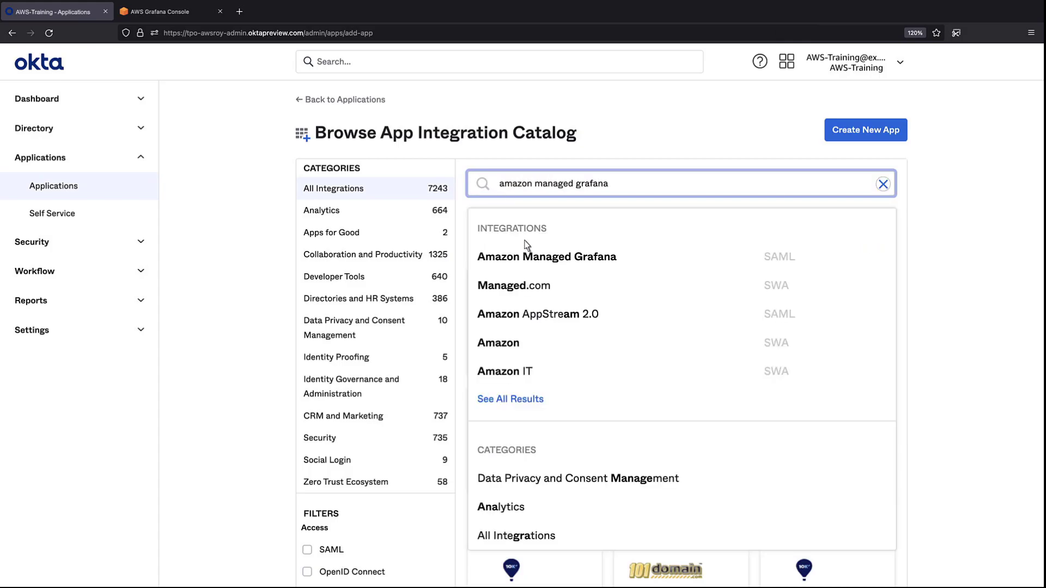
click(546, 256)
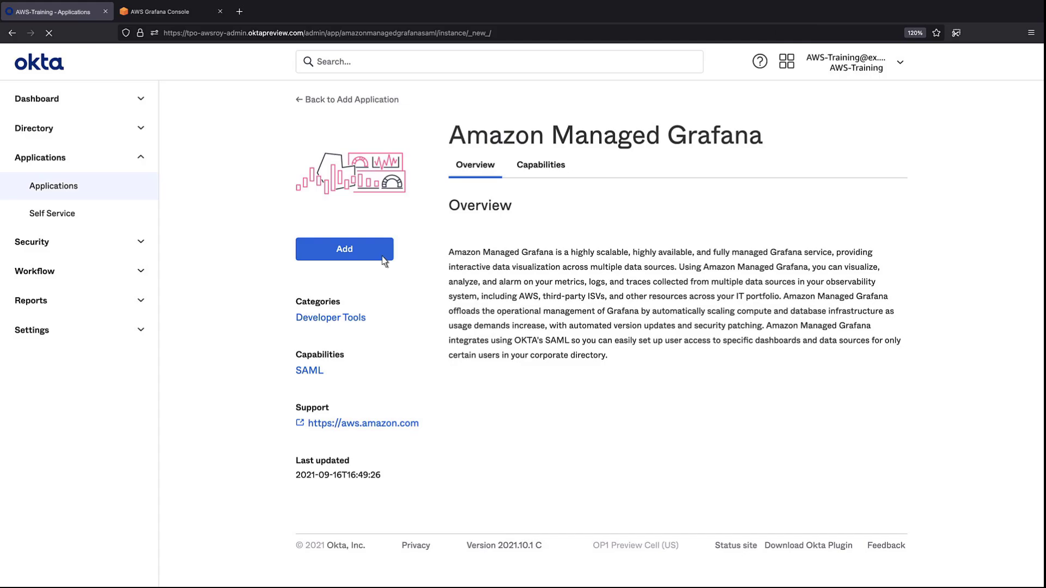
click(344, 249)
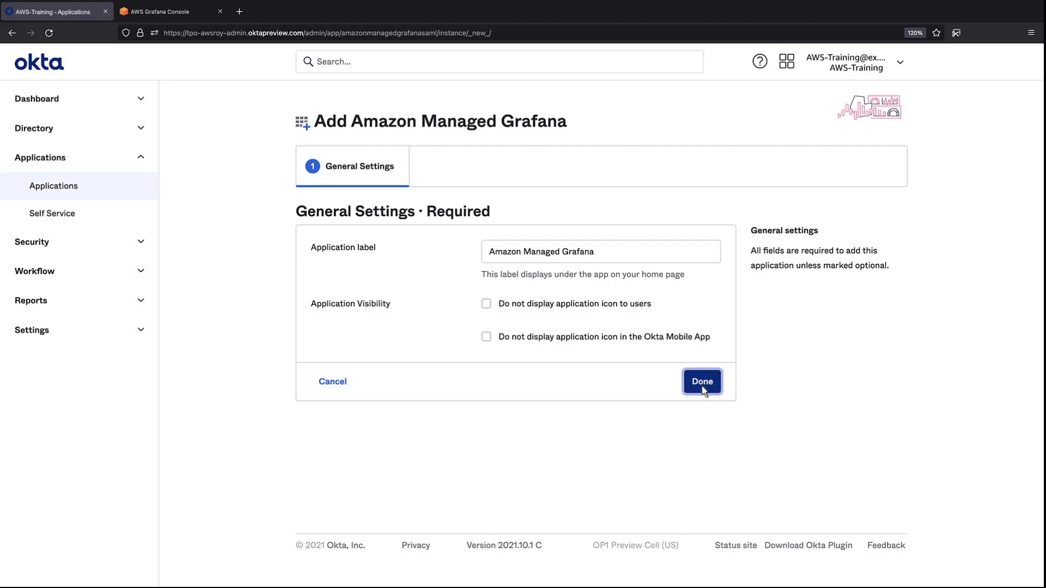
Step: Finish adding the app with default settings and open its SAML sign-on settings for editing
click(701, 381)
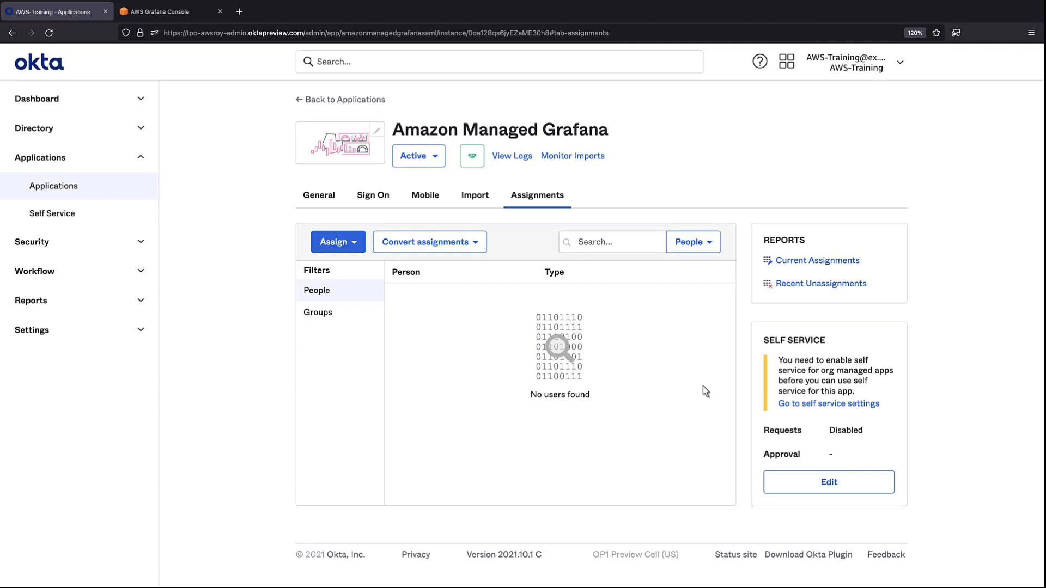
mouse_move(379, 211)
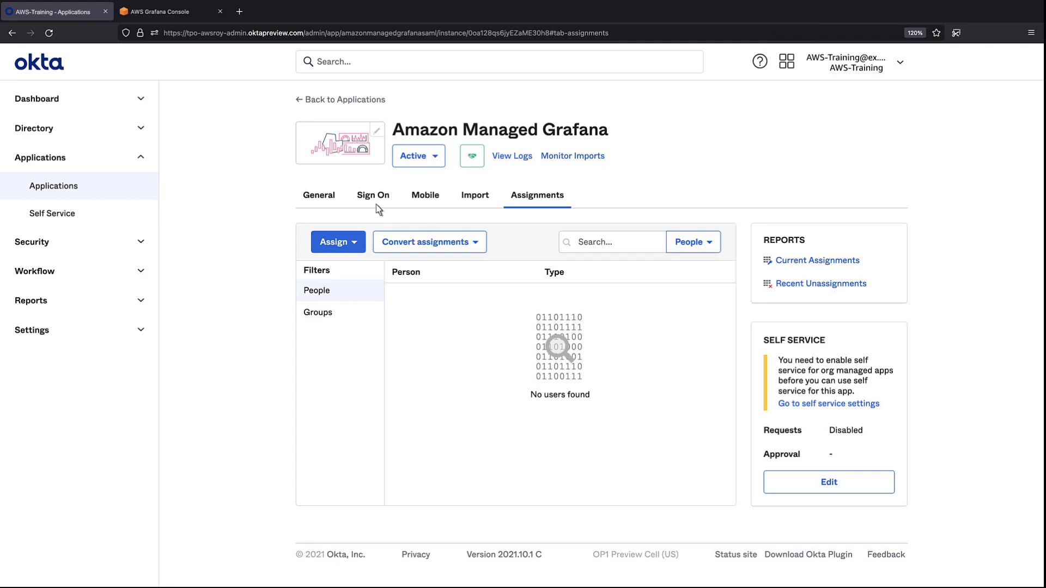
click(373, 196)
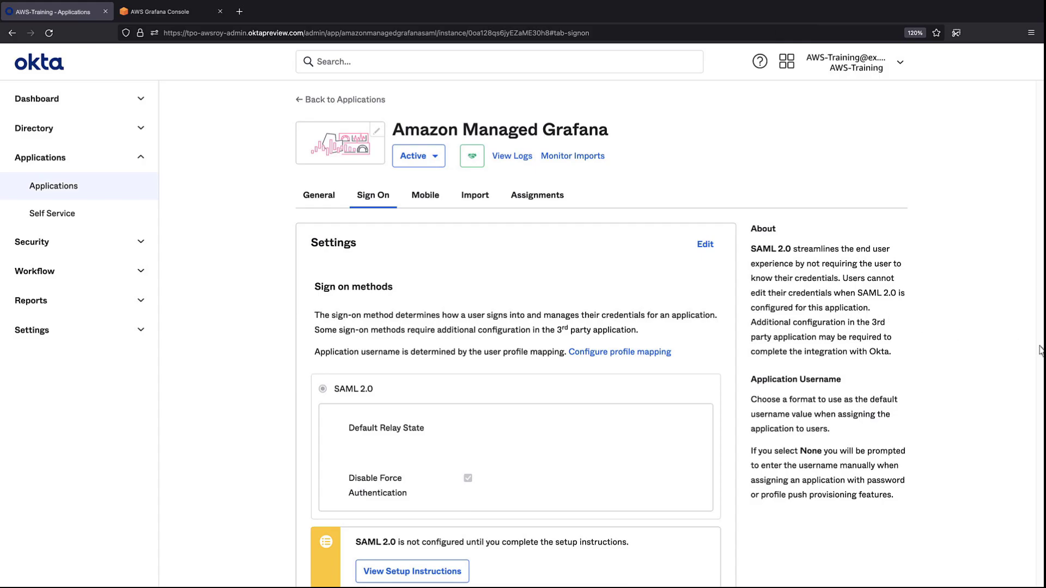
scroll(down, 3)
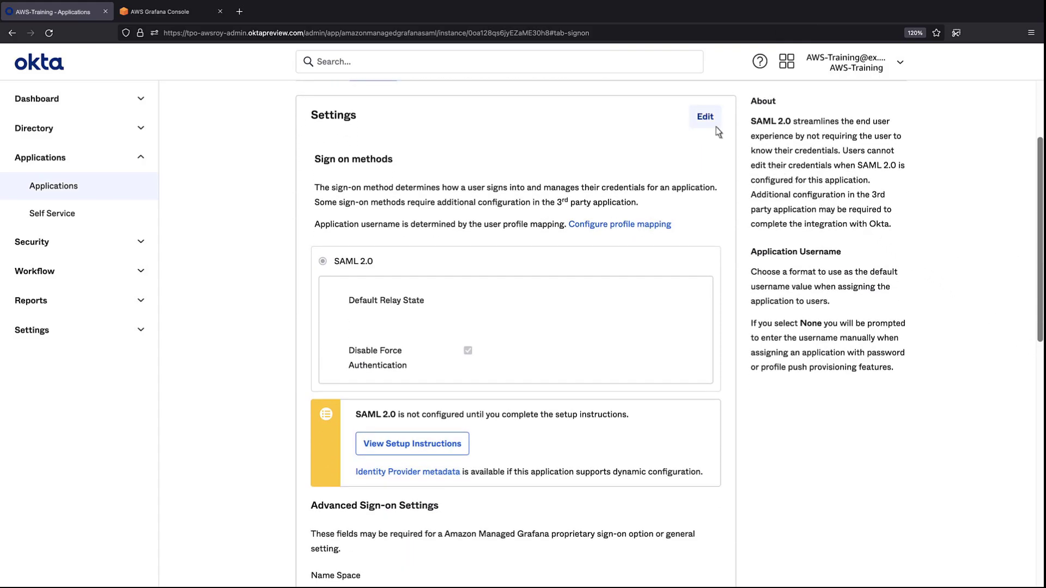
click(704, 116)
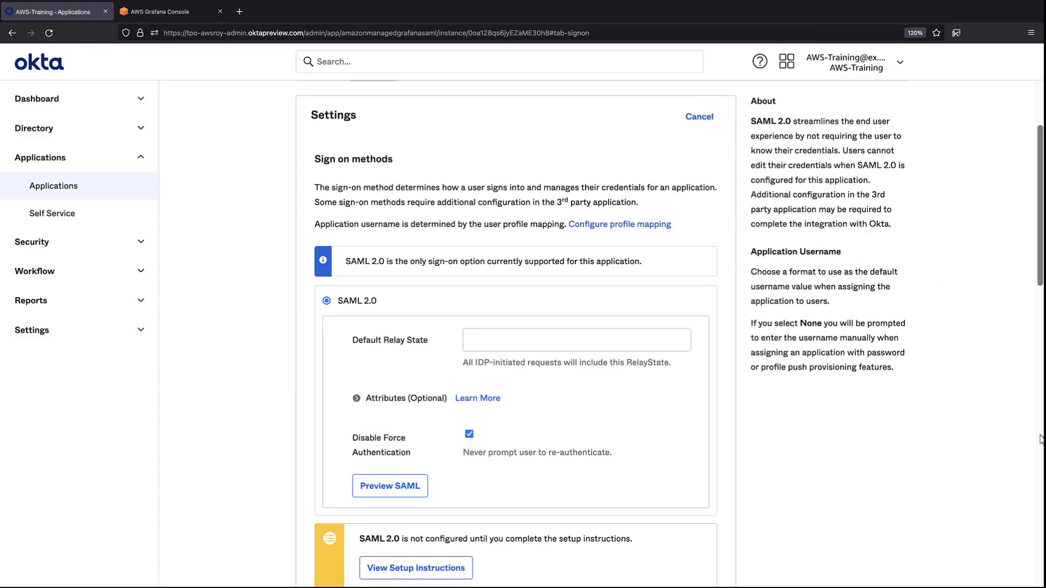
scroll(down, 3)
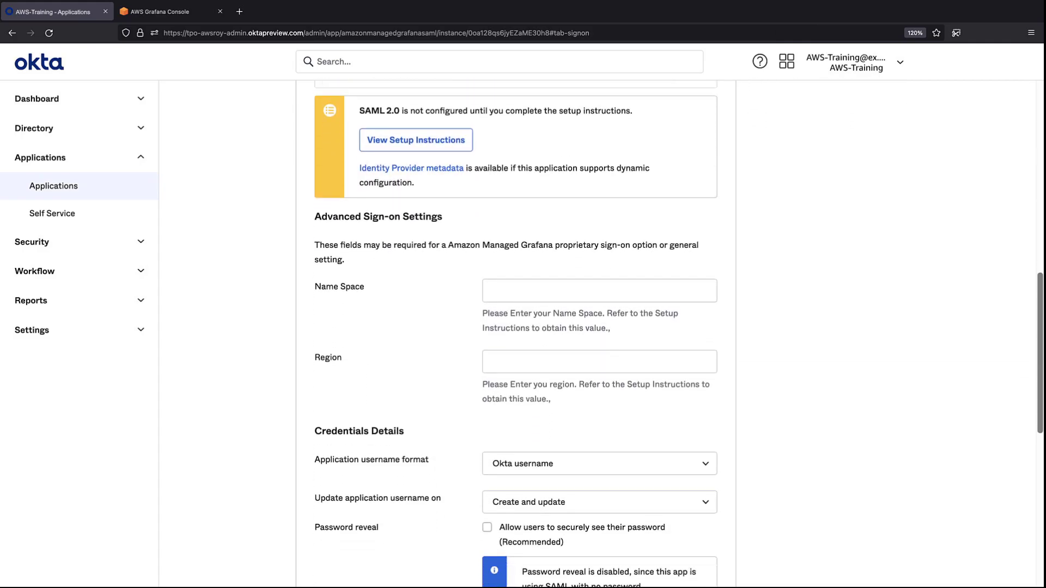
mouse_move(1040, 439)
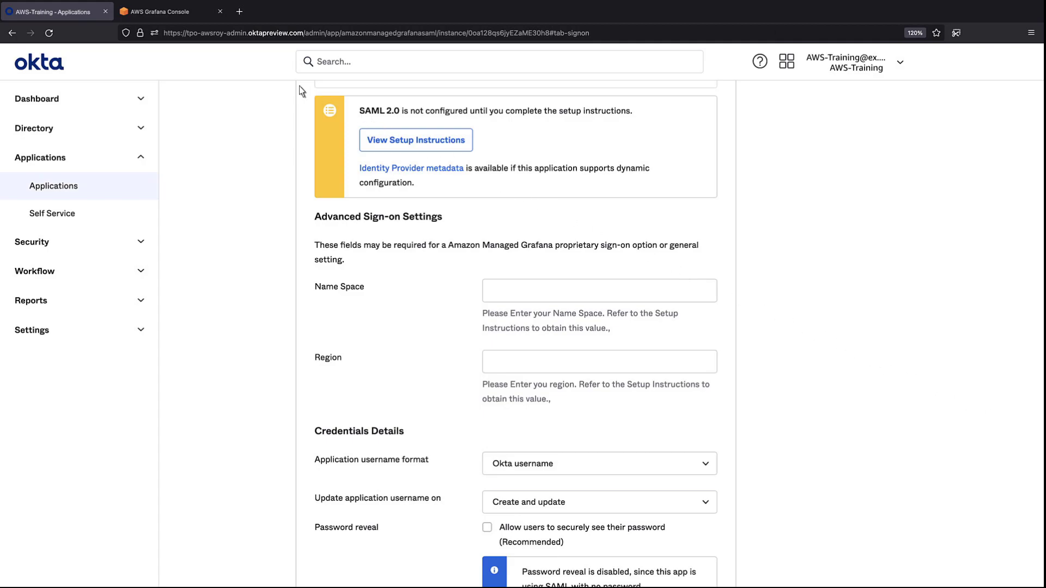
Step: Open the workspace's SAML setup page and copy workspace ID g-57f2dbedc9 from the login URL
click(160, 12)
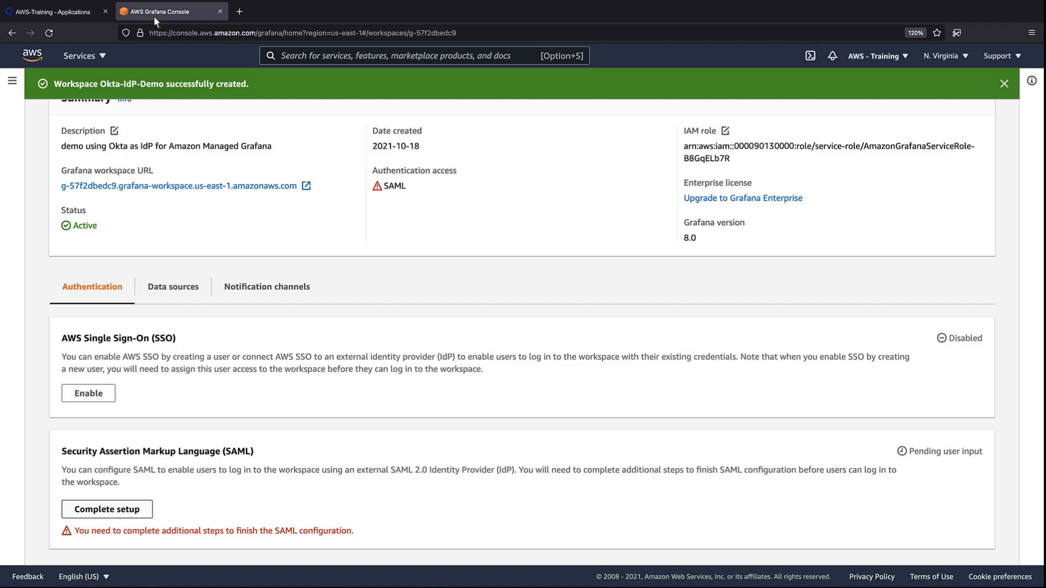
mouse_move(114, 433)
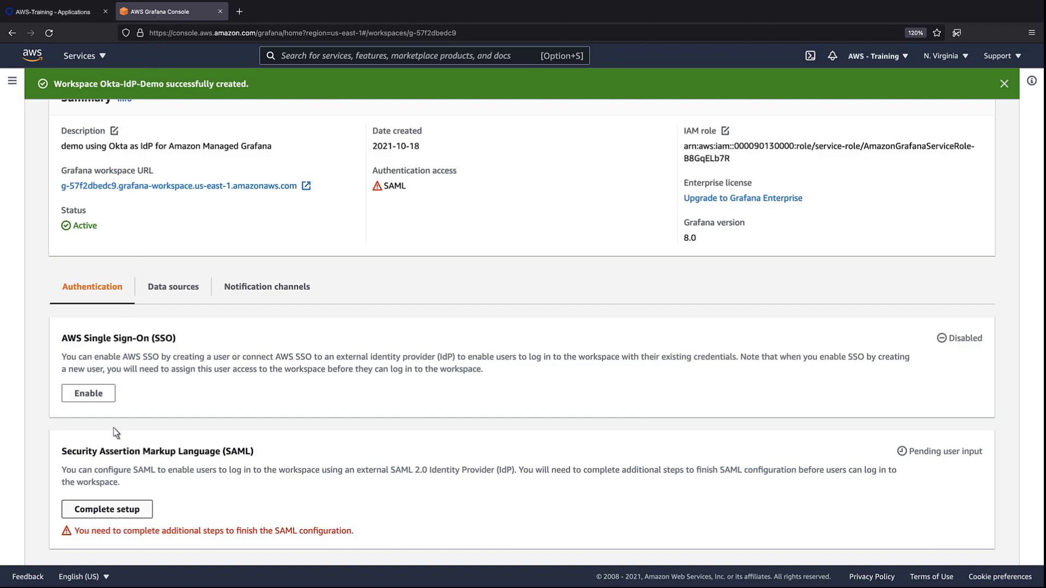
click(106, 508)
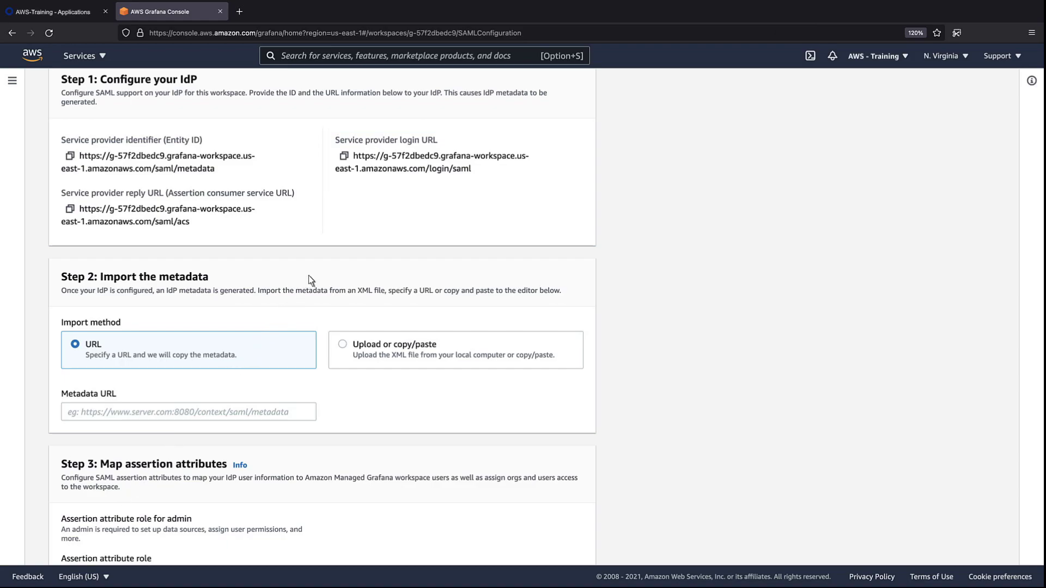
double_click(410, 155)
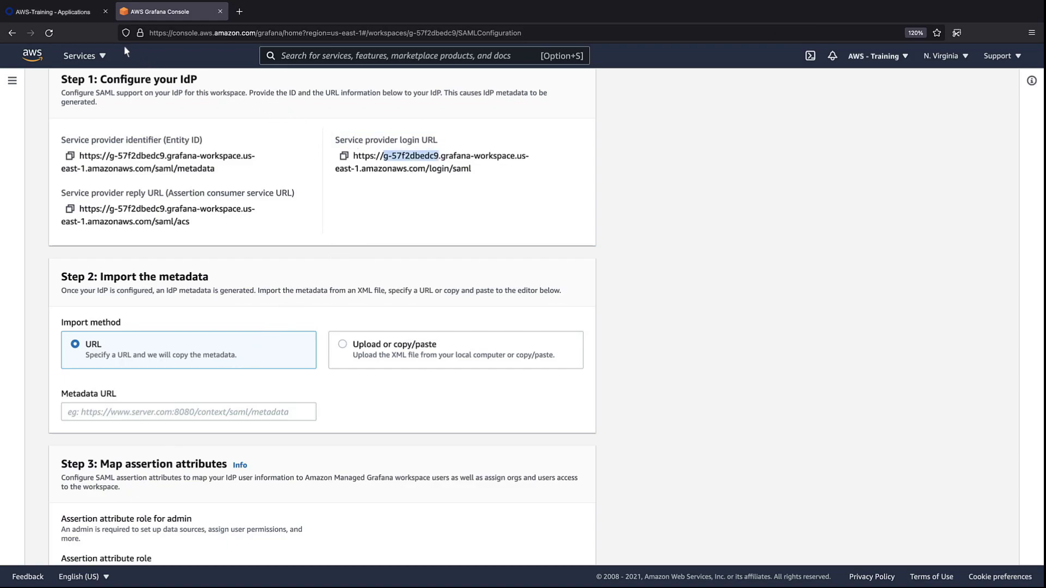
click(53, 11)
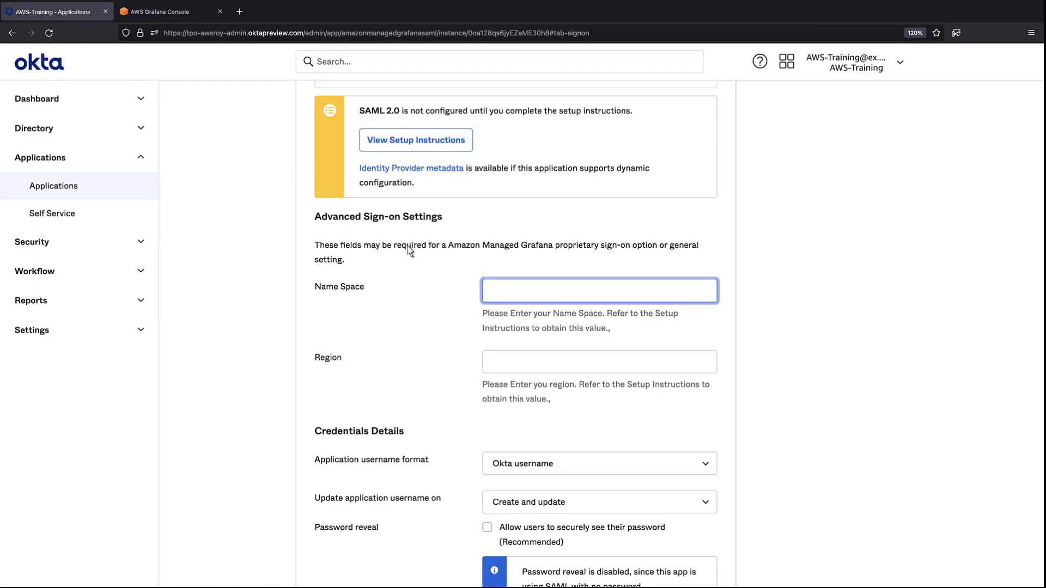
Step: Enter Name Space g-57f2dbedc9 and Region us-east-1, and copy the Identity Provider metadata link
text(g-57f2dbedc9)
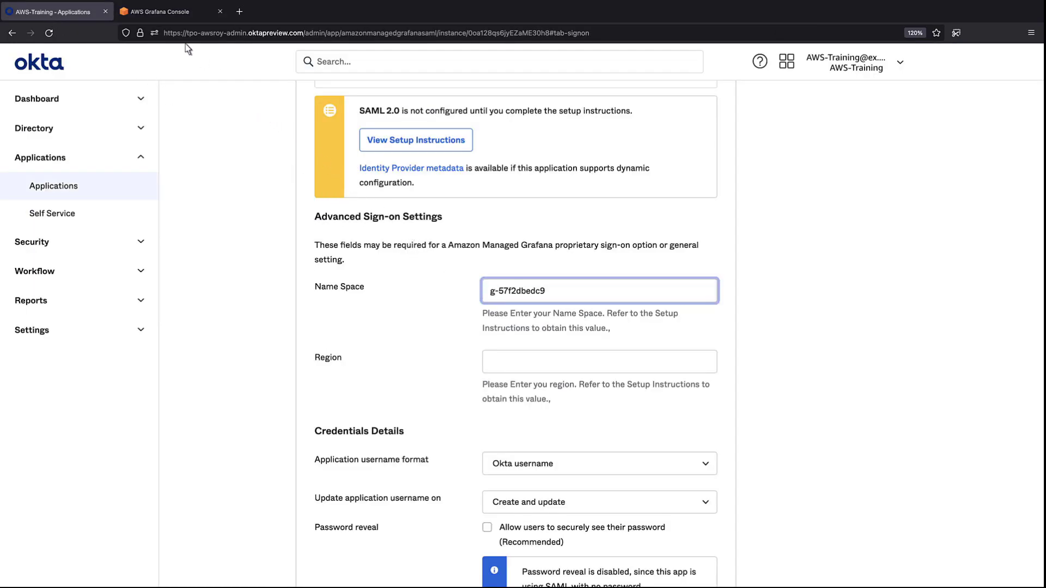
click(169, 12)
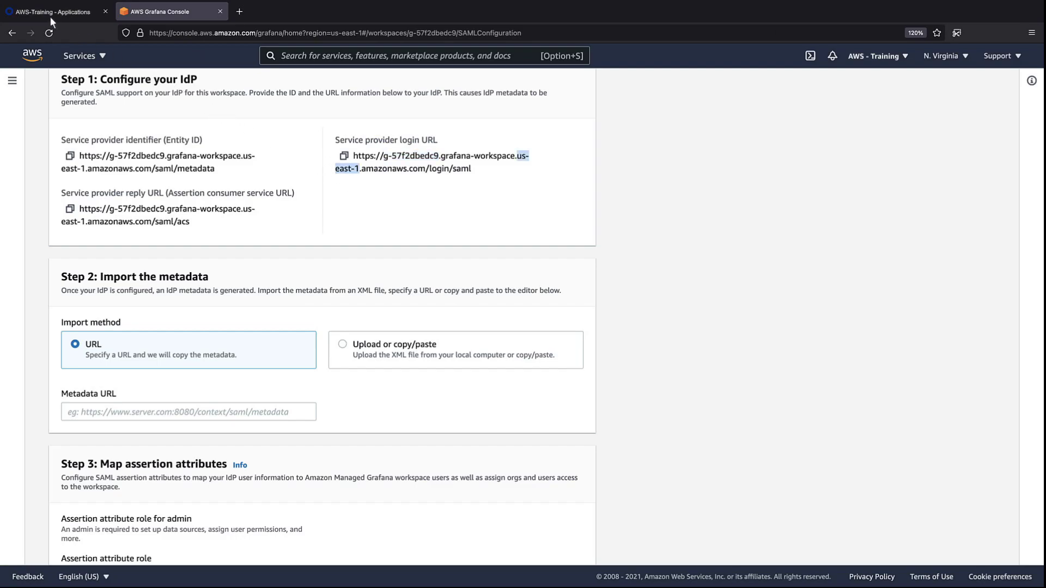
click(53, 11)
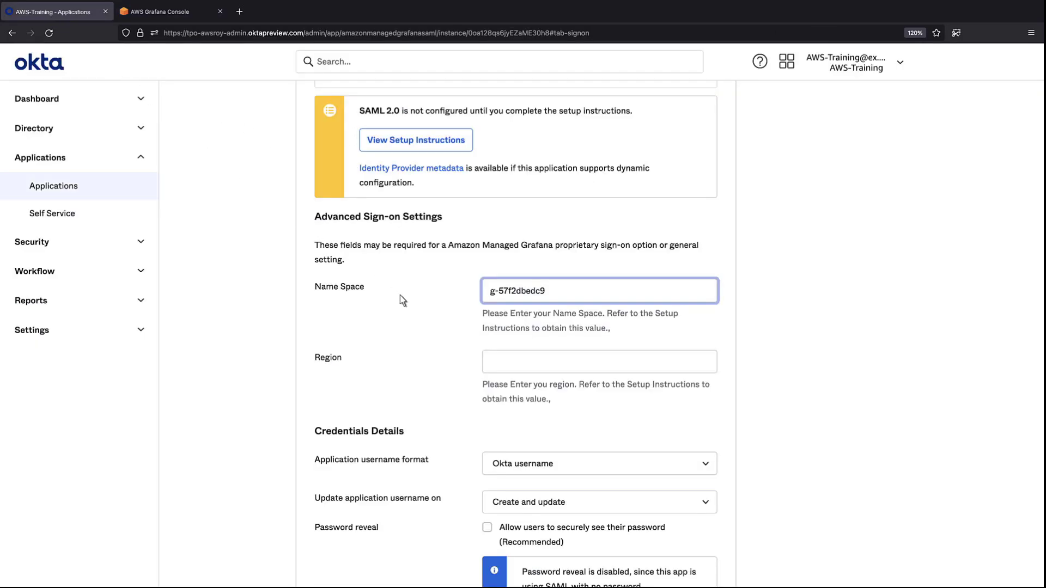
text(us-east-1)
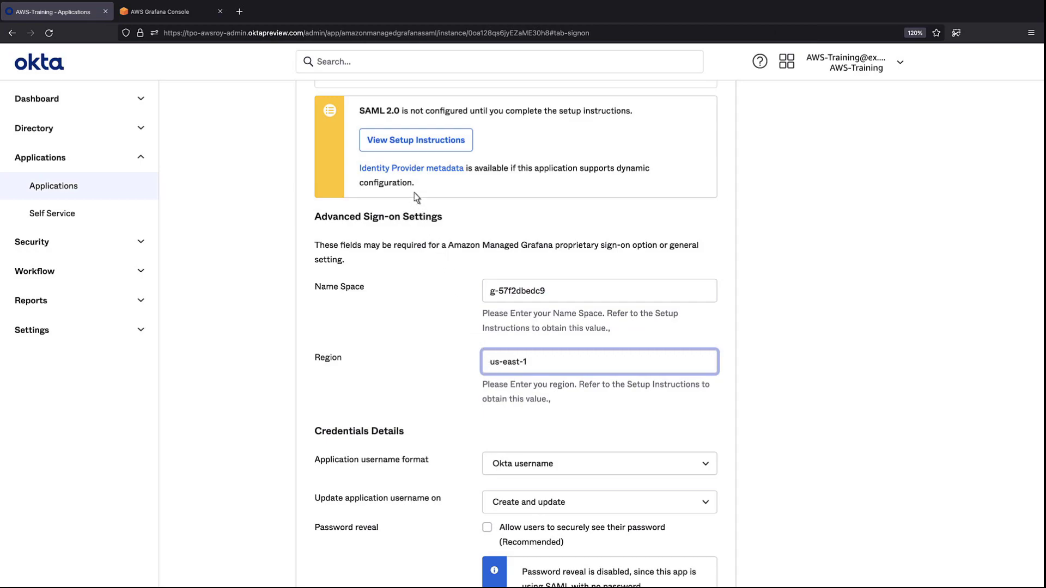
right_click(411, 167)
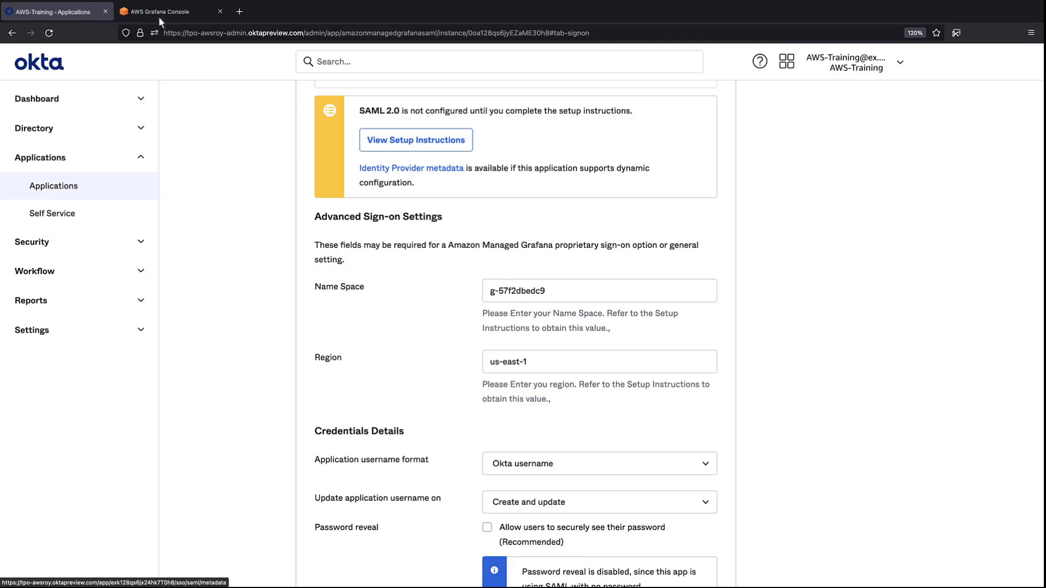
Step: Fill Grafana's SAML form with Okta's metadata URL, assertion attribute role department, admin value sde
click(158, 12)
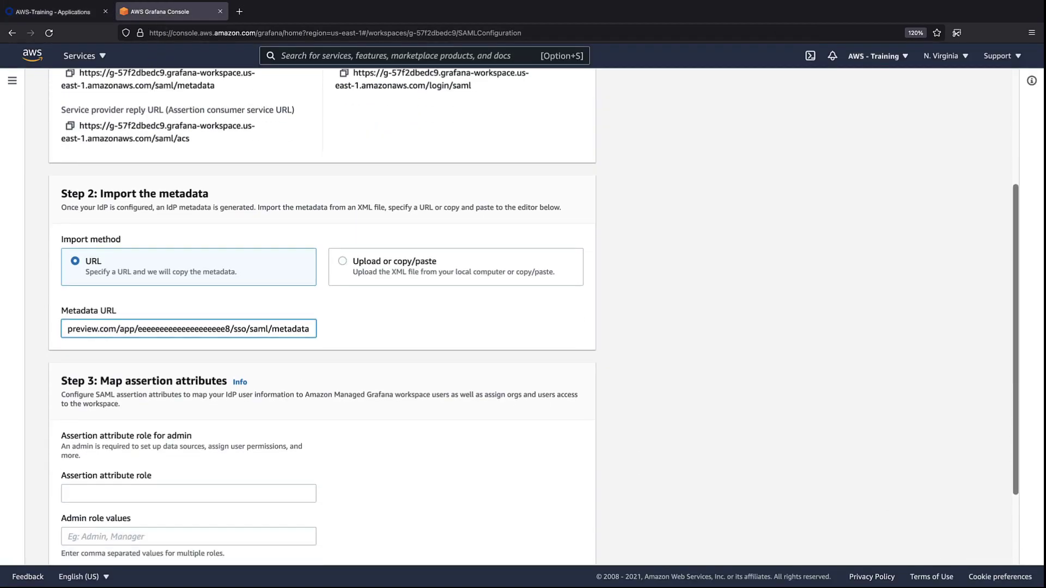
scroll(down, 3)
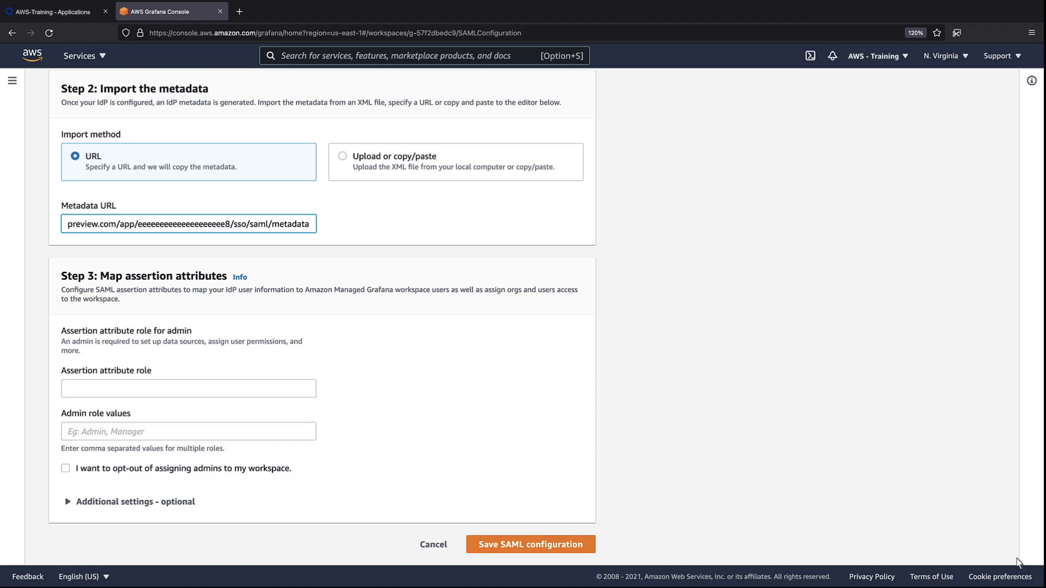
mouse_move(580, 488)
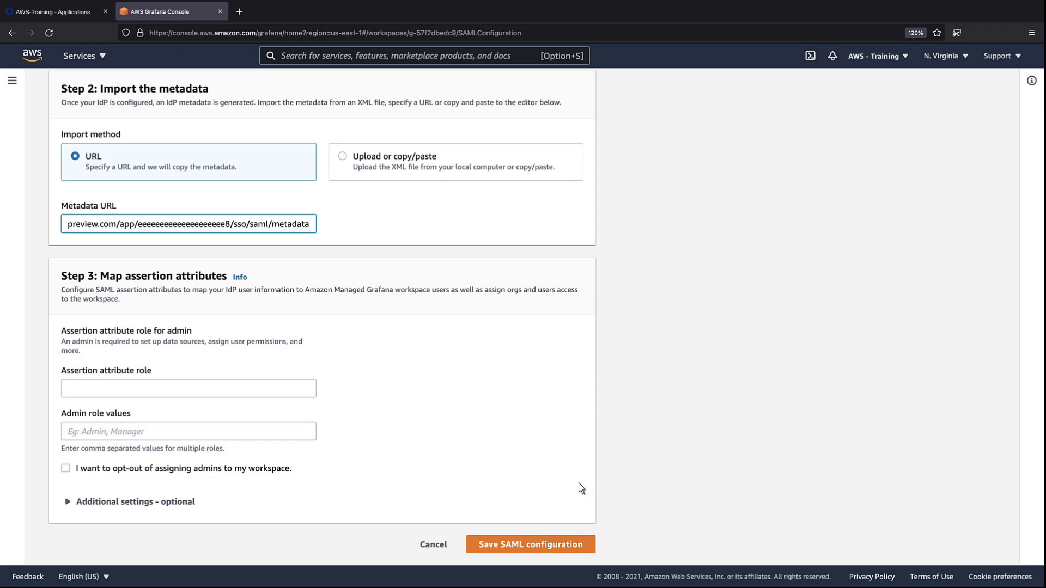
click(188, 389)
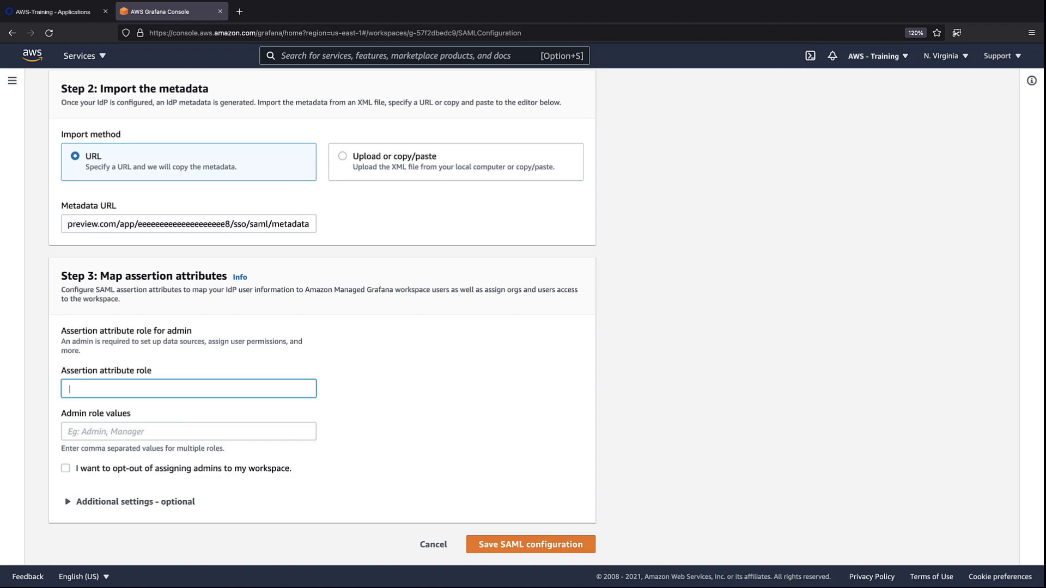
text(department)
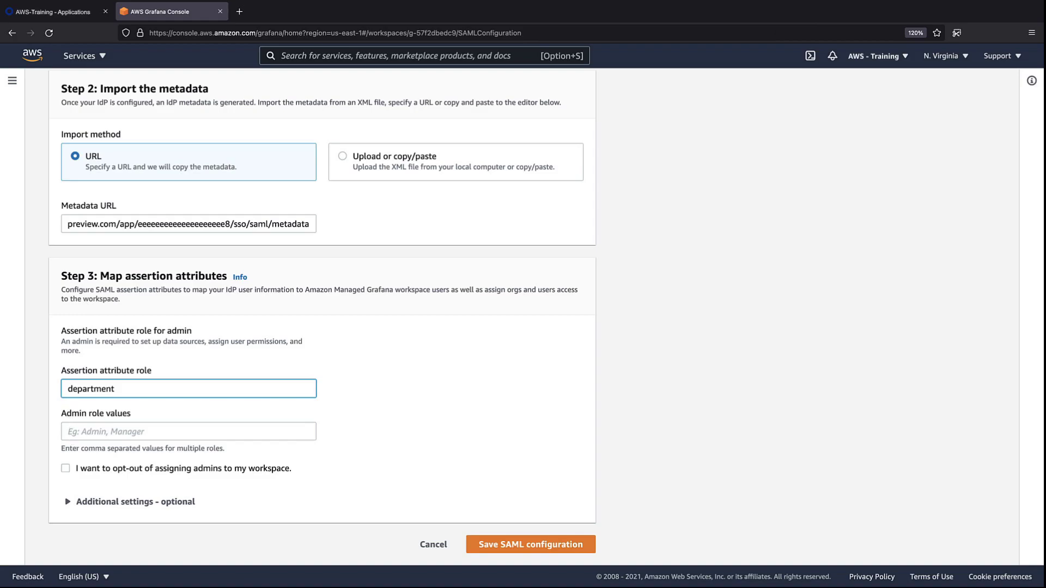
text(sde)
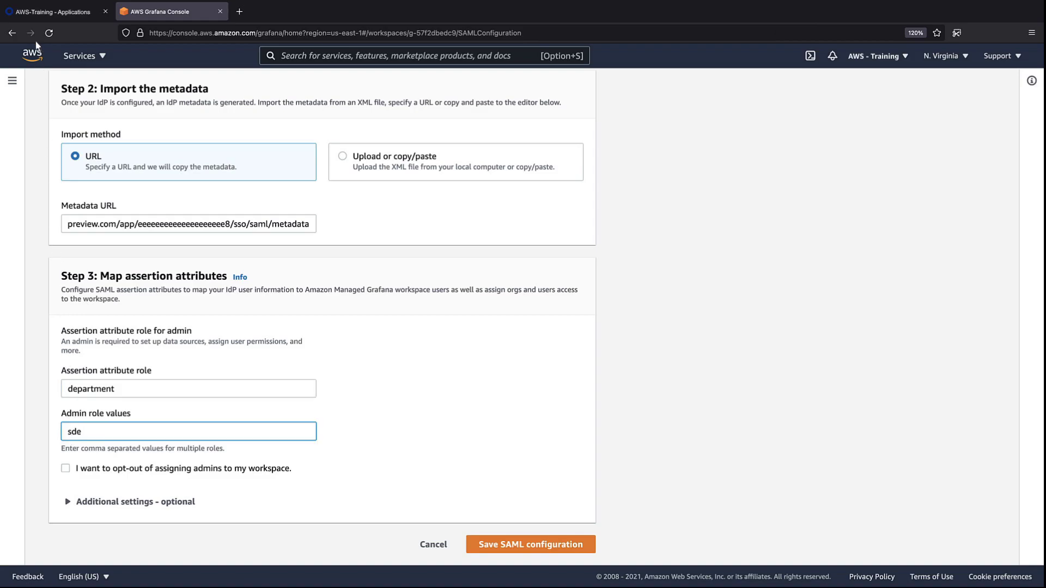
click(54, 11)
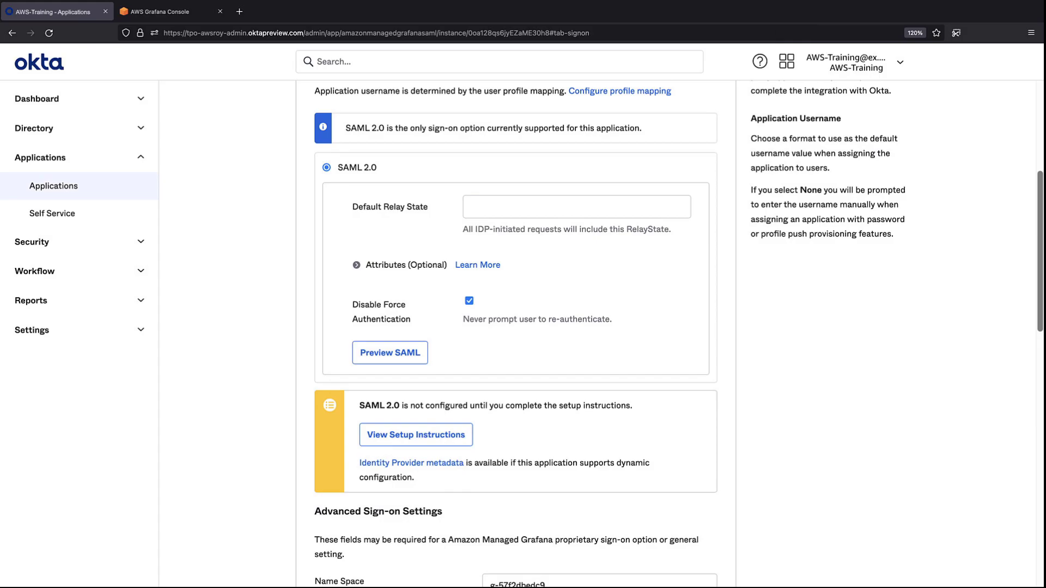
mouse_move(446, 261)
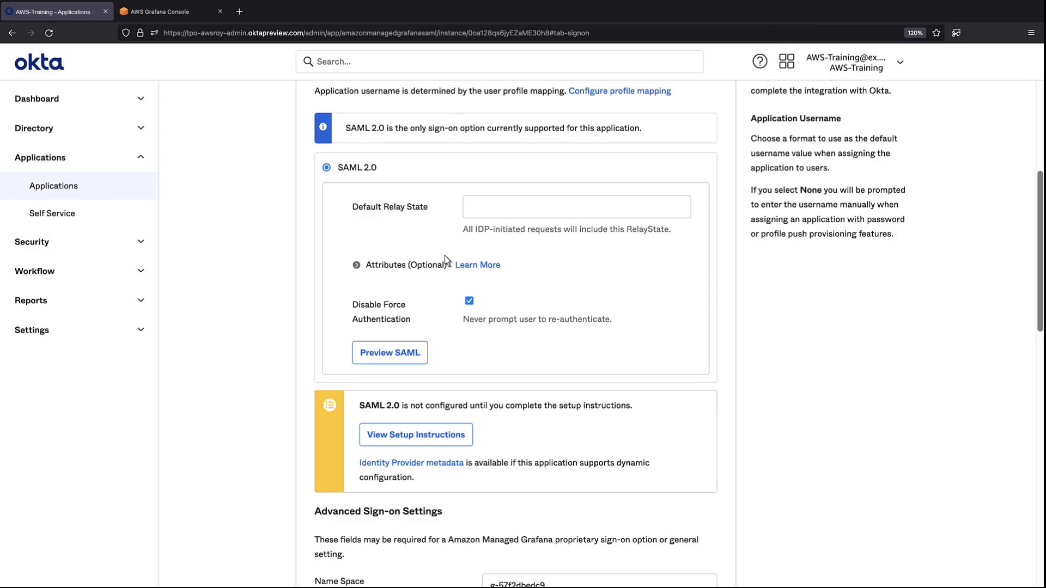
Step: Add the attribute statement department mapped to user.department and save
click(357, 265)
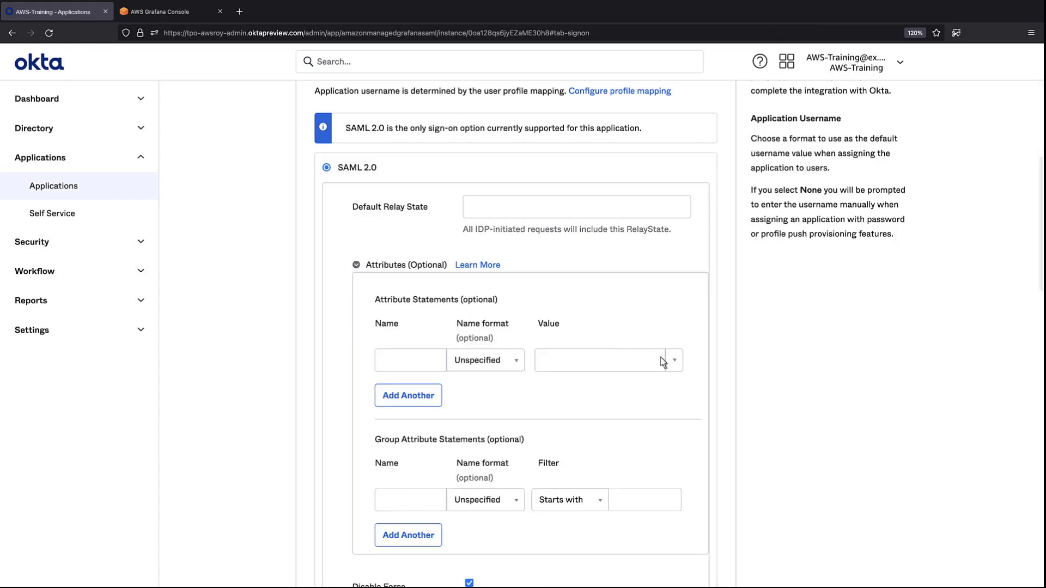
text(user.department)
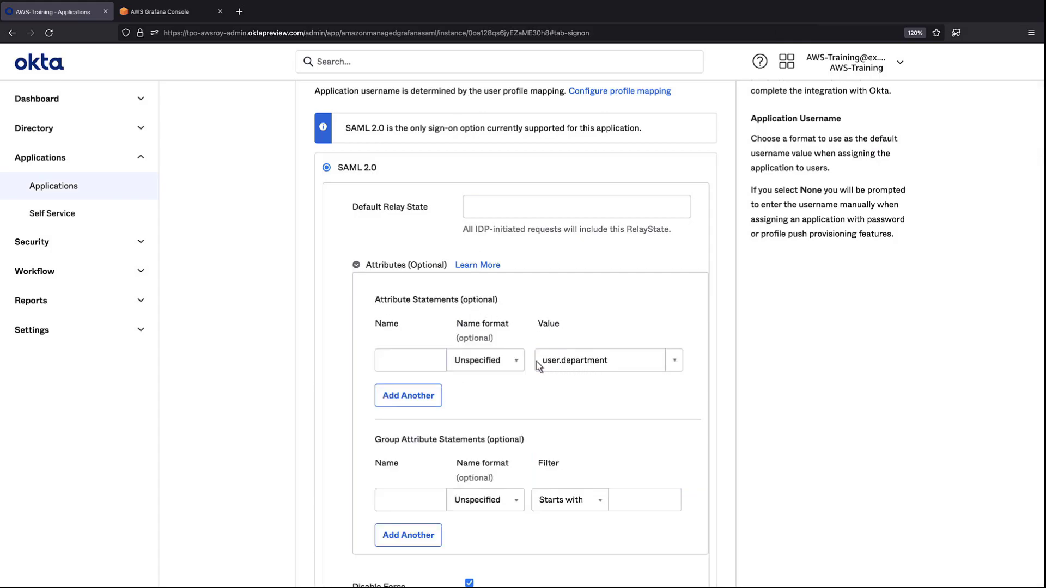
text(department)
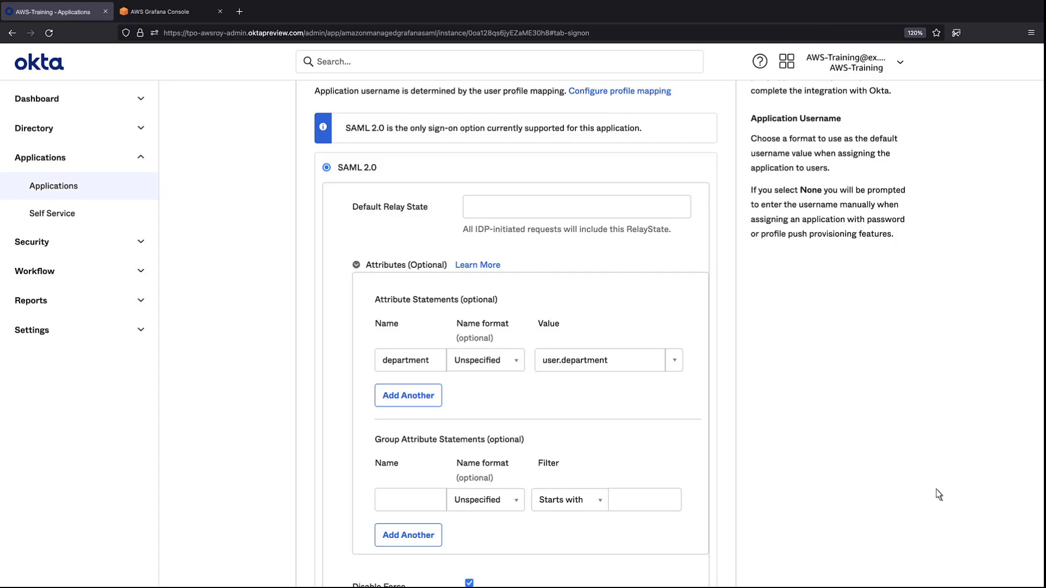
scroll(down, 3)
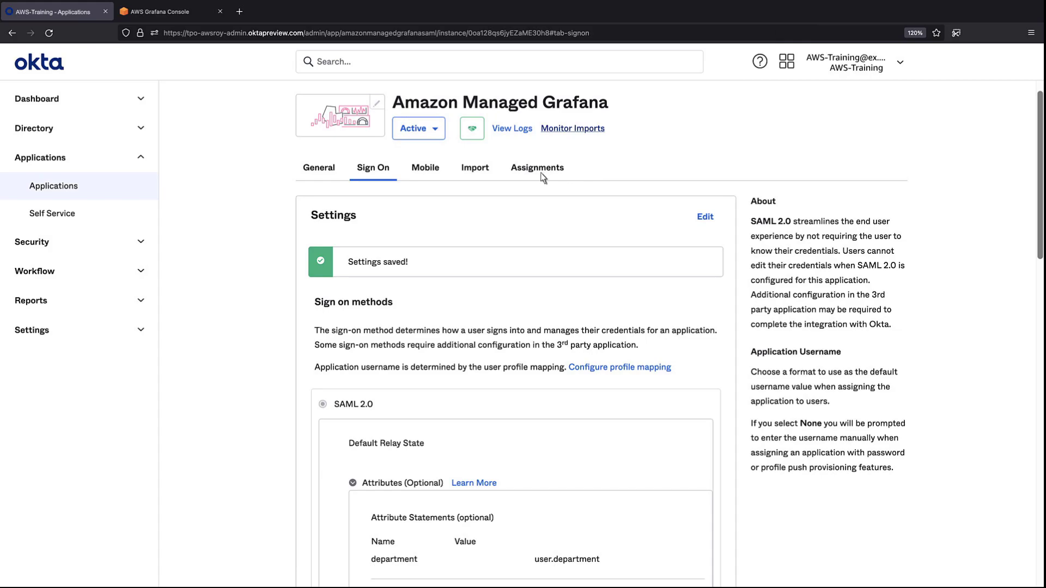
Step: Assign the AWS - Training user to the Grafana app through Assign to People
click(536, 168)
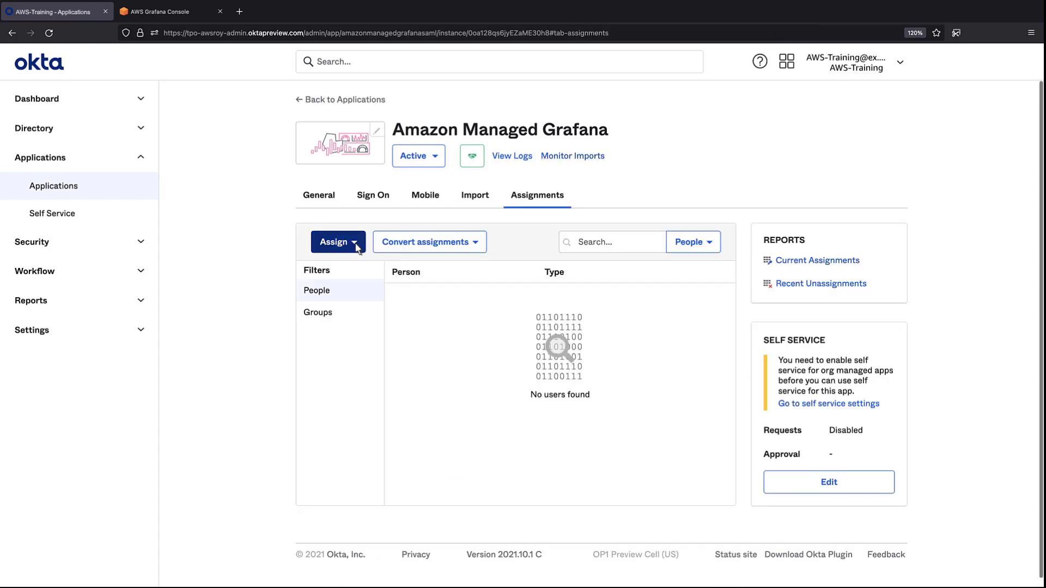
click(338, 242)
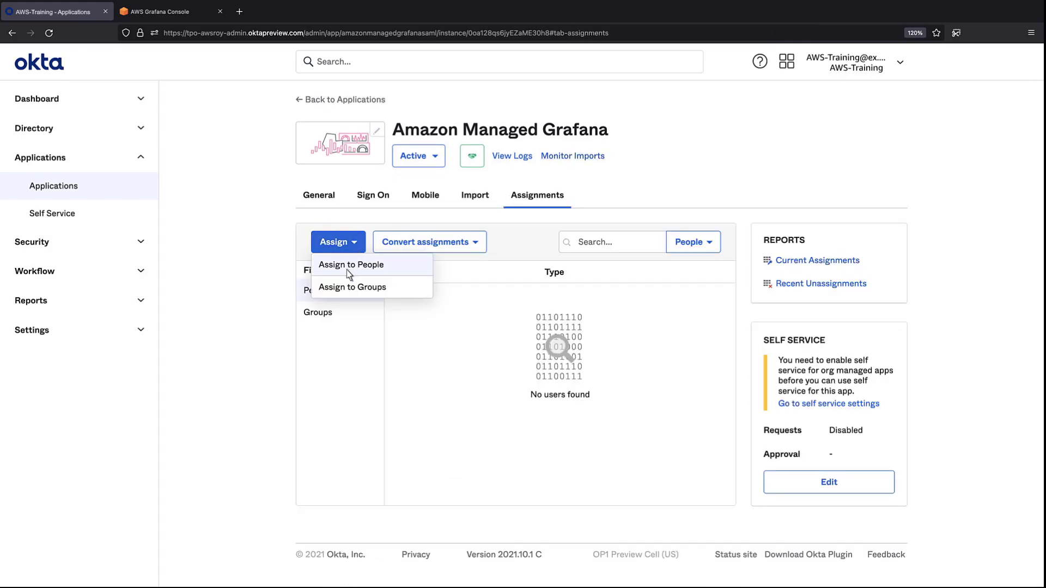
click(351, 265)
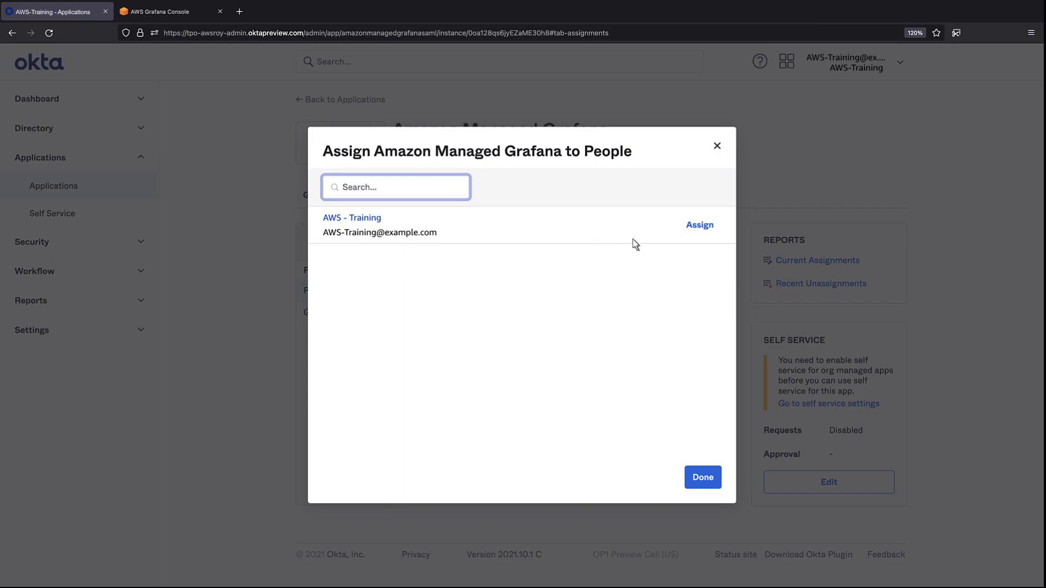
click(699, 224)
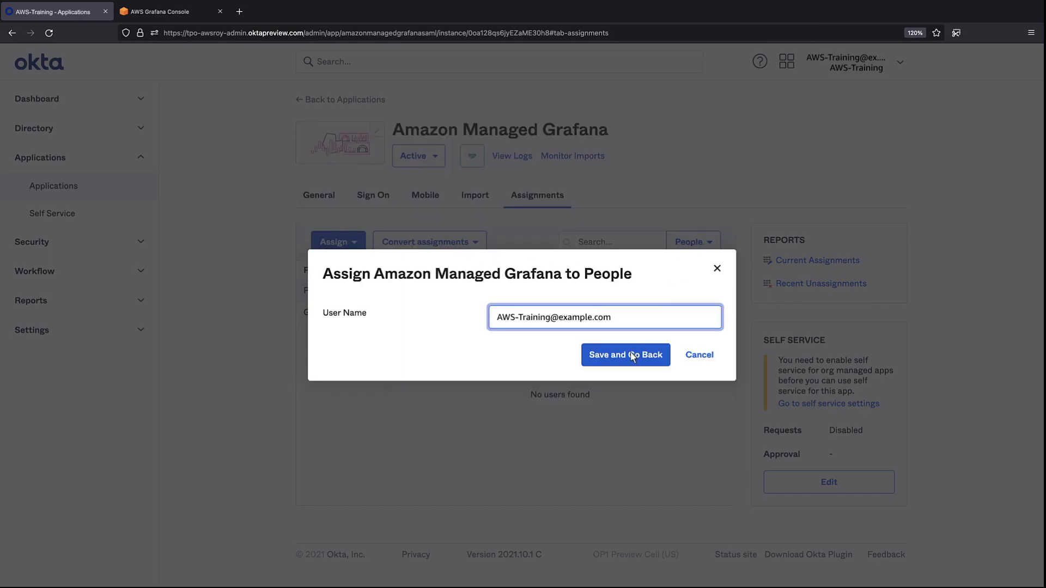
click(625, 355)
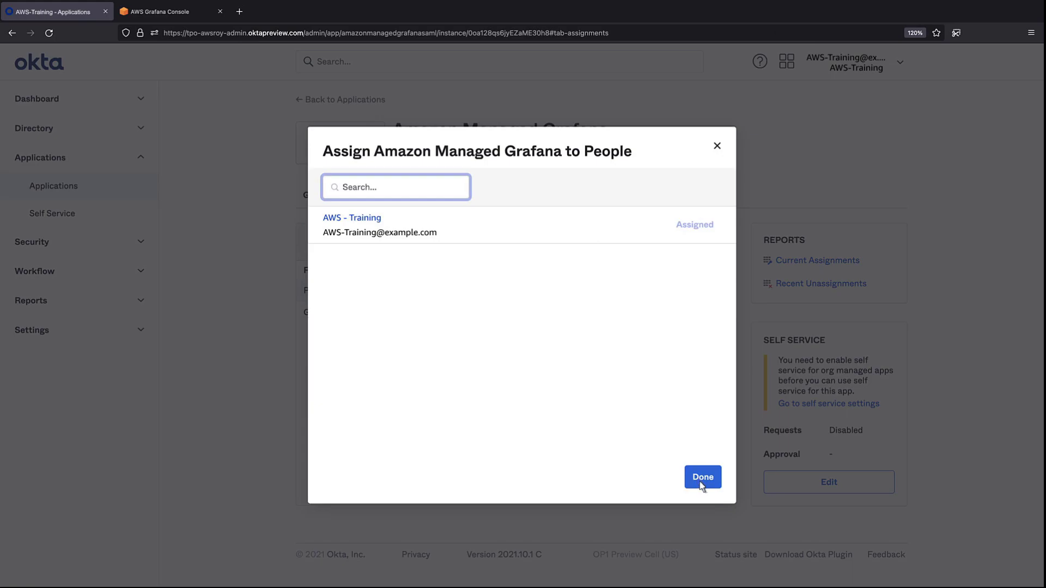
click(701, 477)
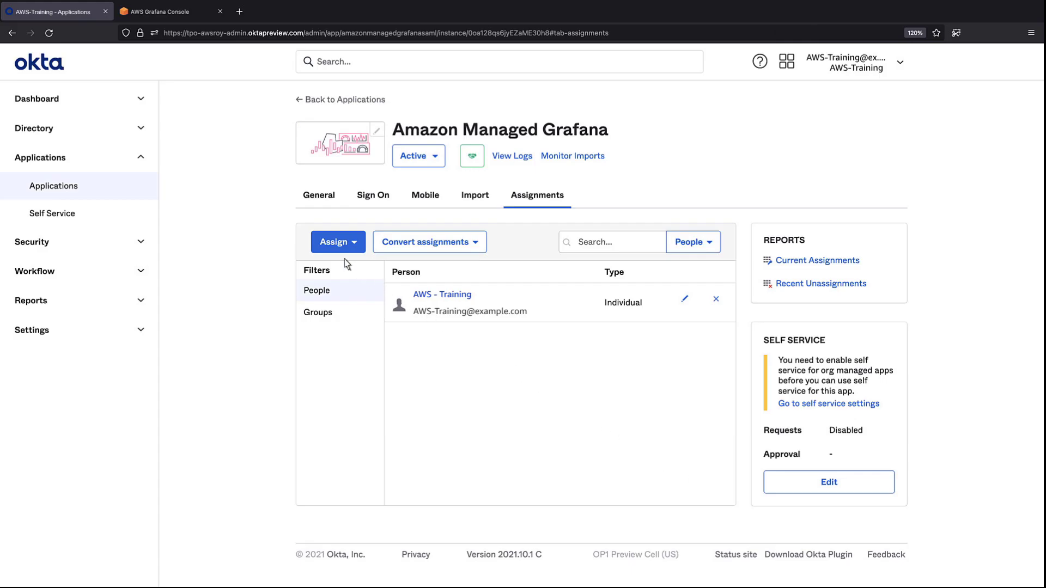
Step: View the AWS - Training user's Okta profile attributes, showing Department set to 'sde'
click(442, 294)
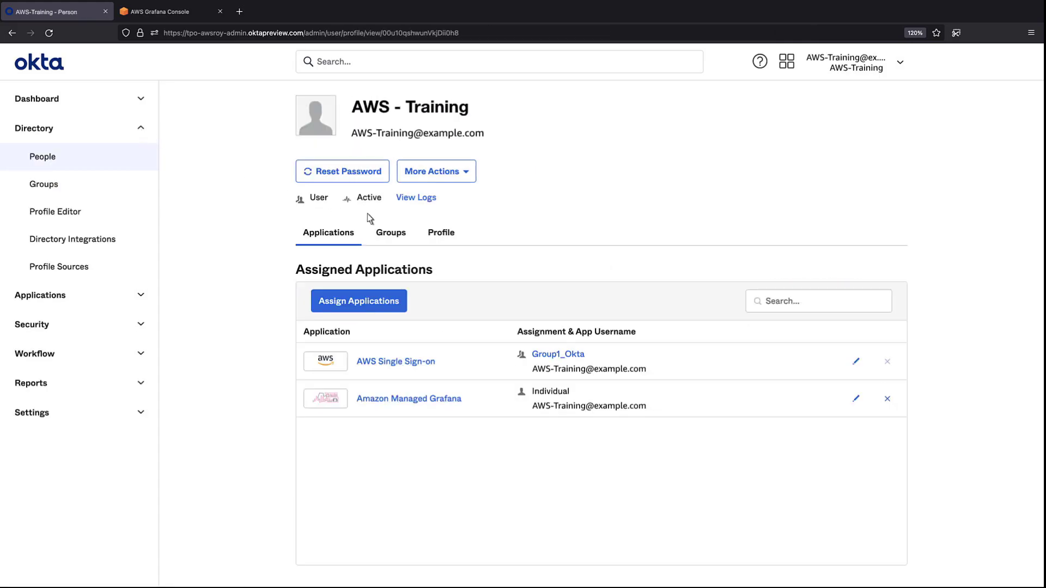
click(440, 232)
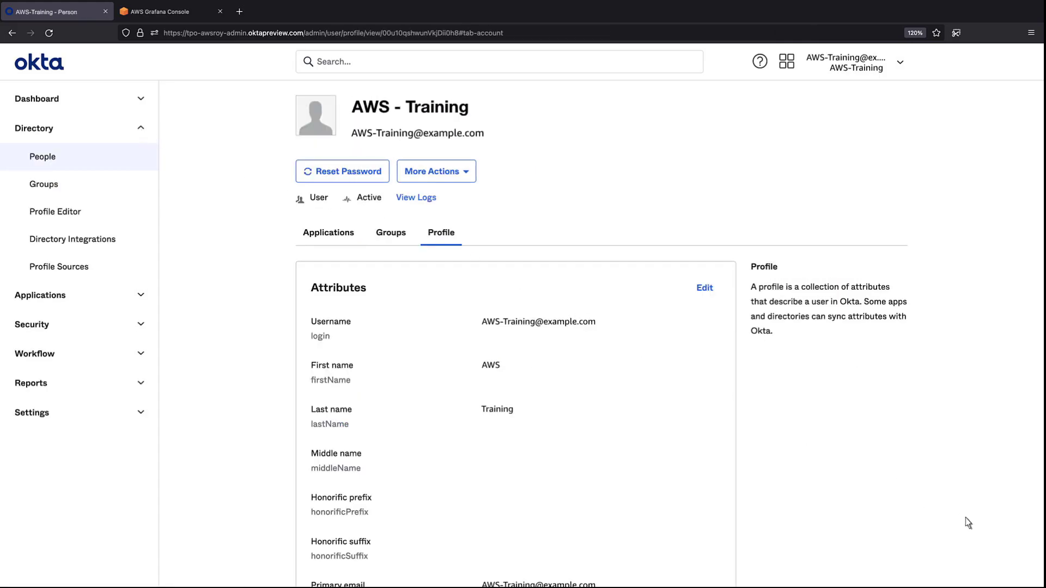
scroll(down, 3)
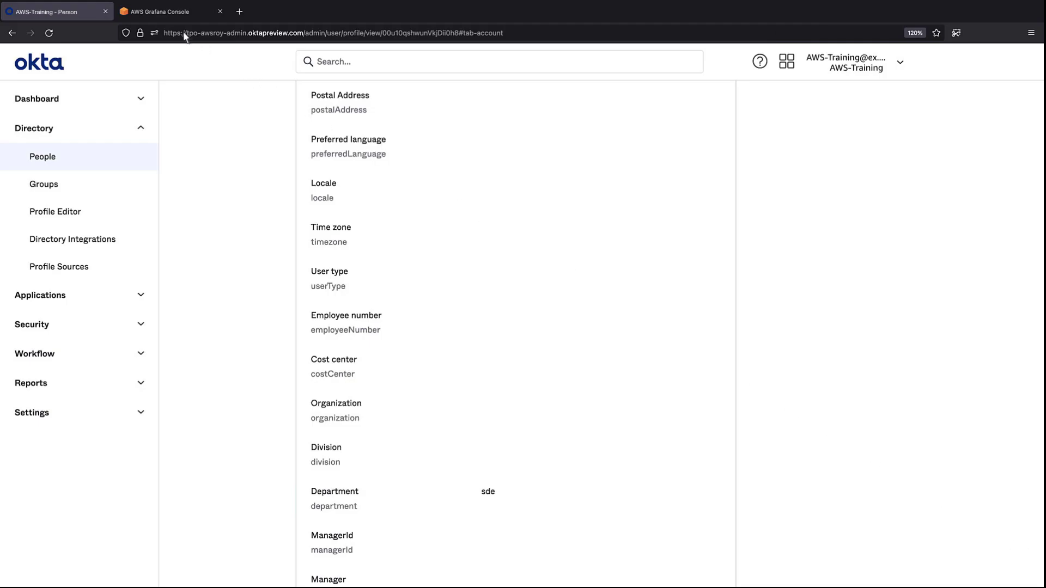
Step: Save the Okta-IdP-Demo workspace's SAML configuration with admin role value 'sde' for department
click(163, 11)
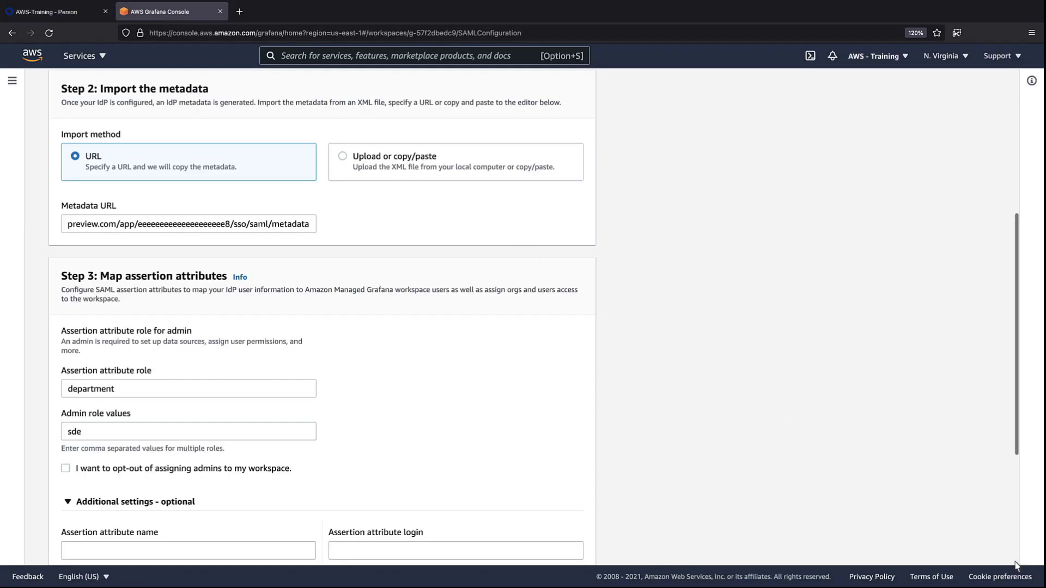
scroll(down, 3)
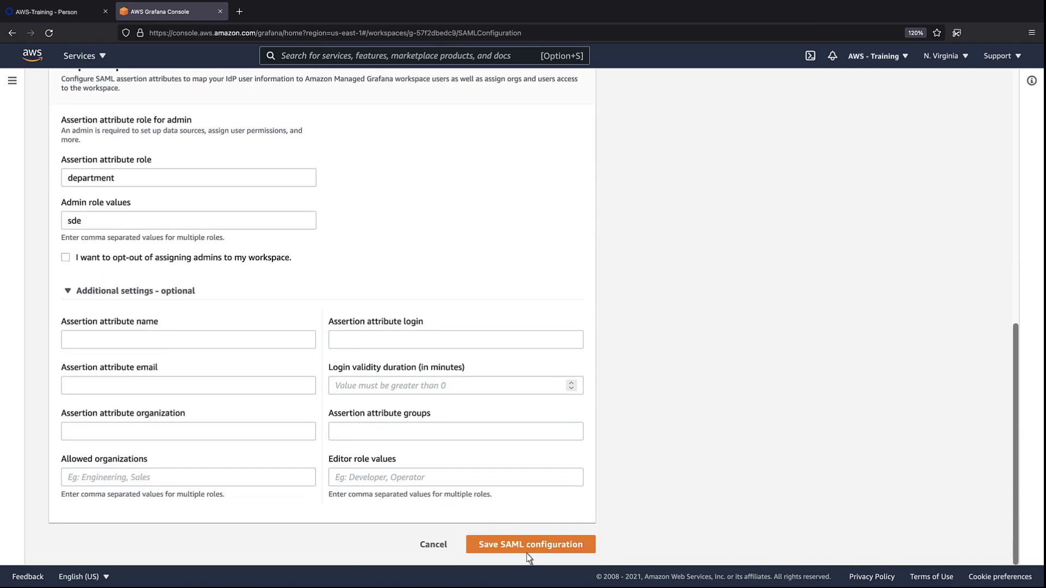
click(530, 544)
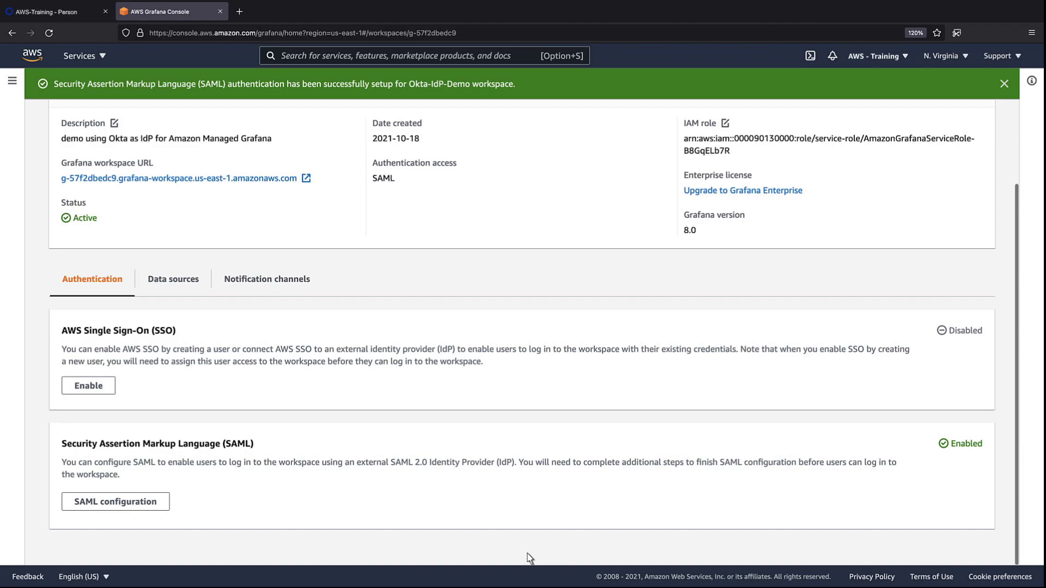
mouse_move(203, 205)
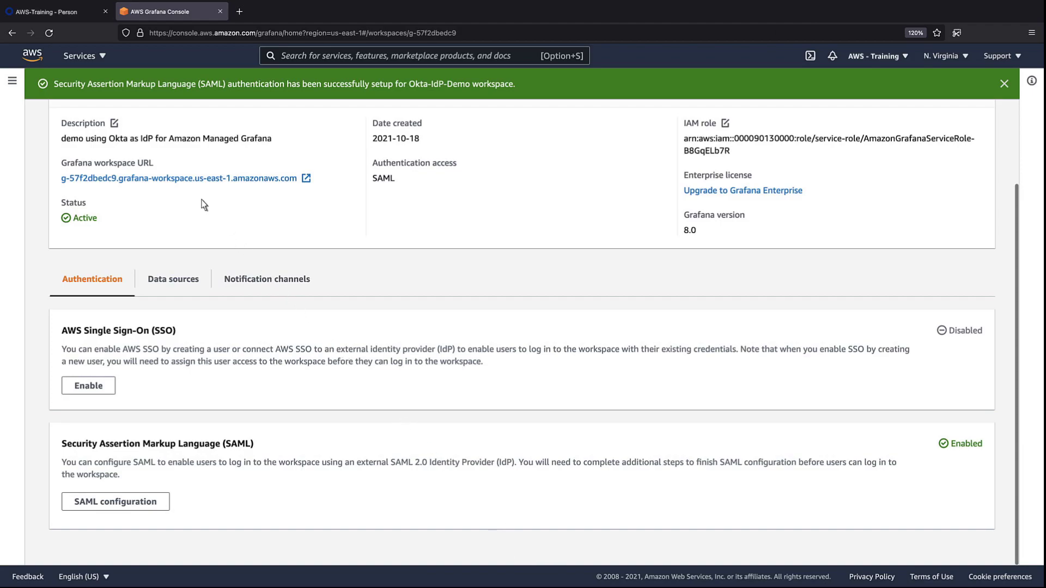
Step: Open the workspace URL in a private window and sign in with SAML as the Okta user
right_click(180, 178)
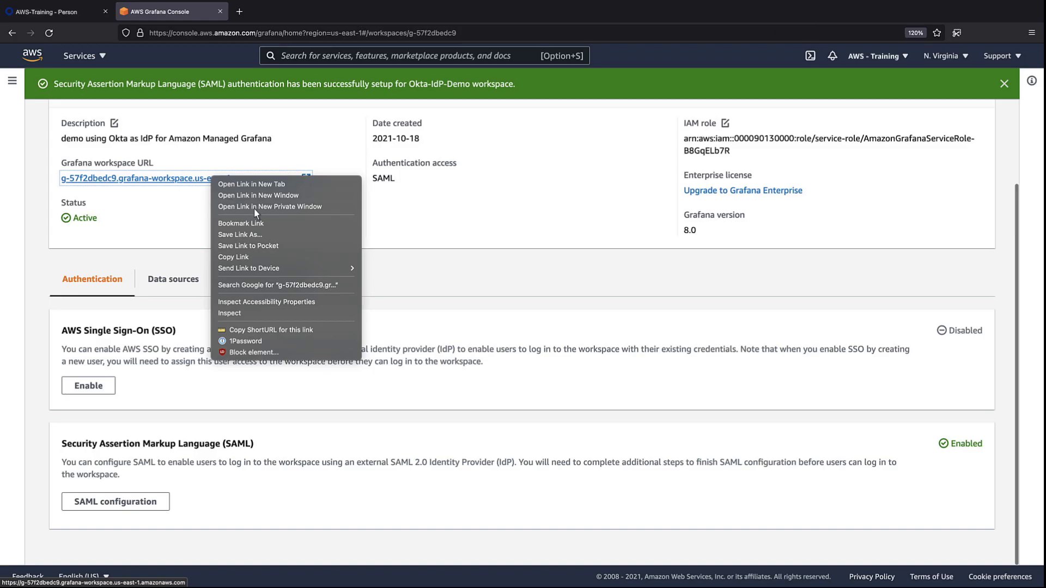
click(251, 184)
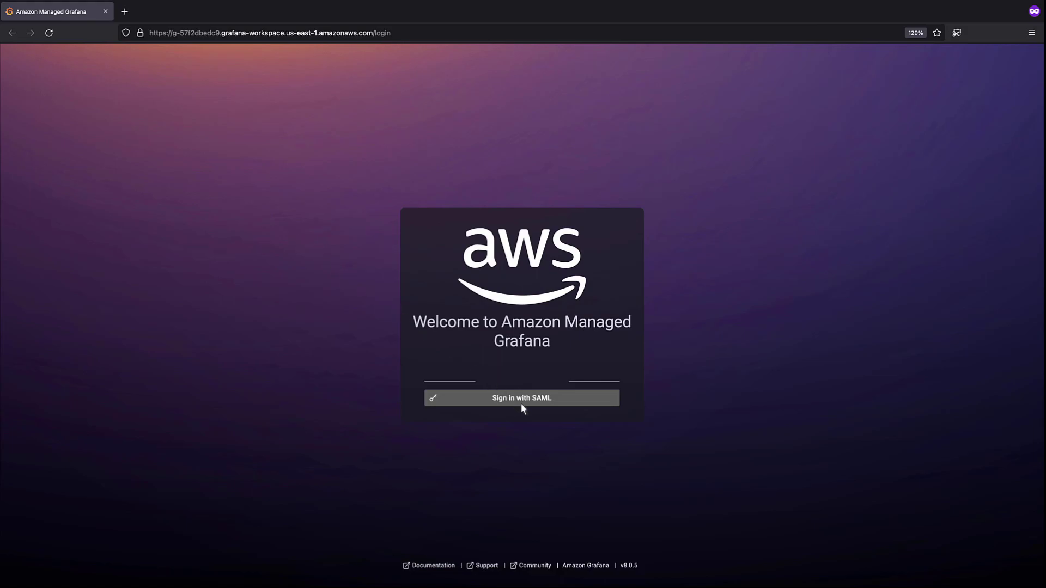
click(521, 397)
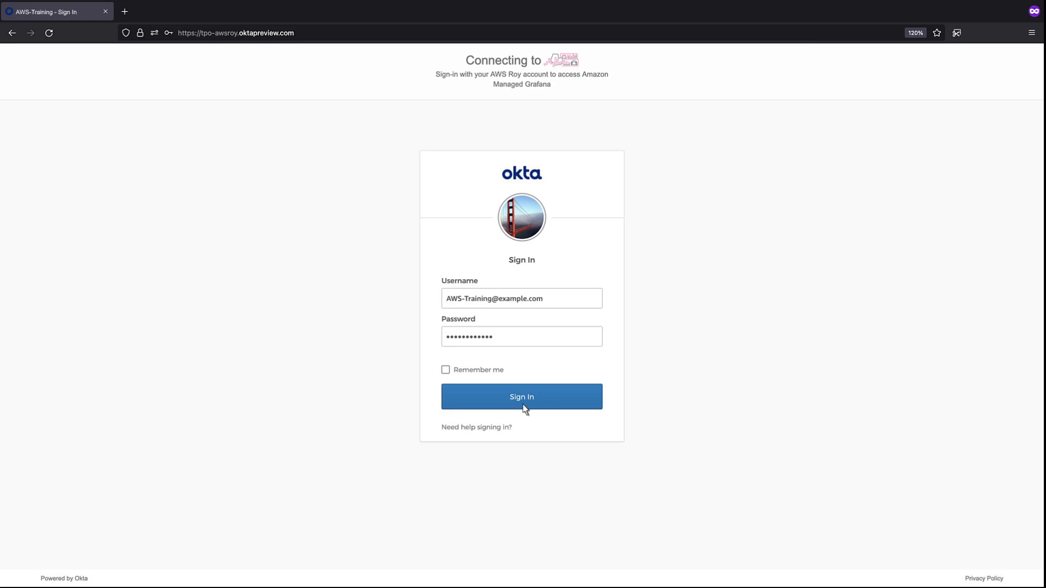
click(522, 396)
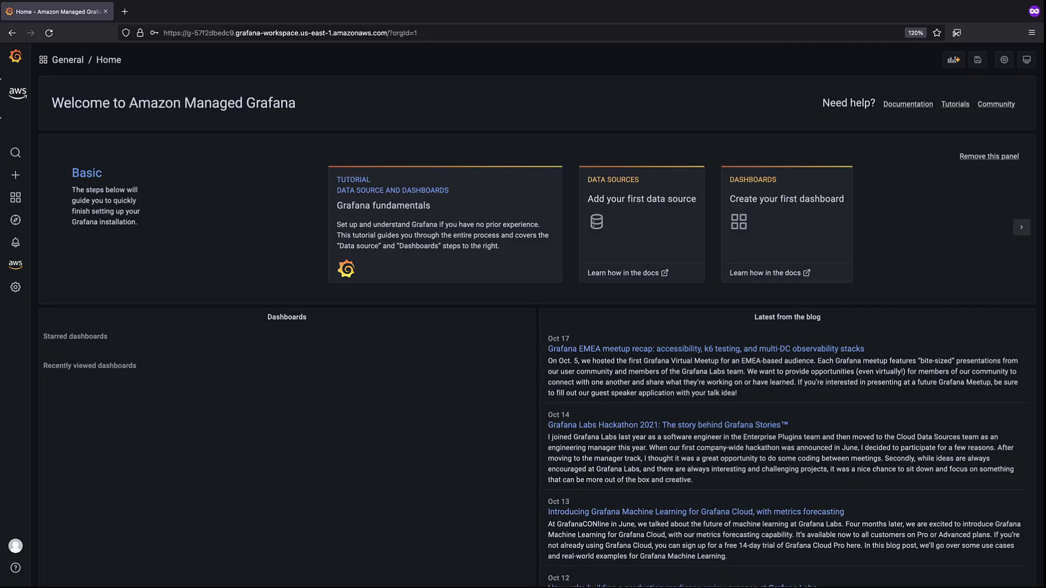
mouse_move(515, 407)
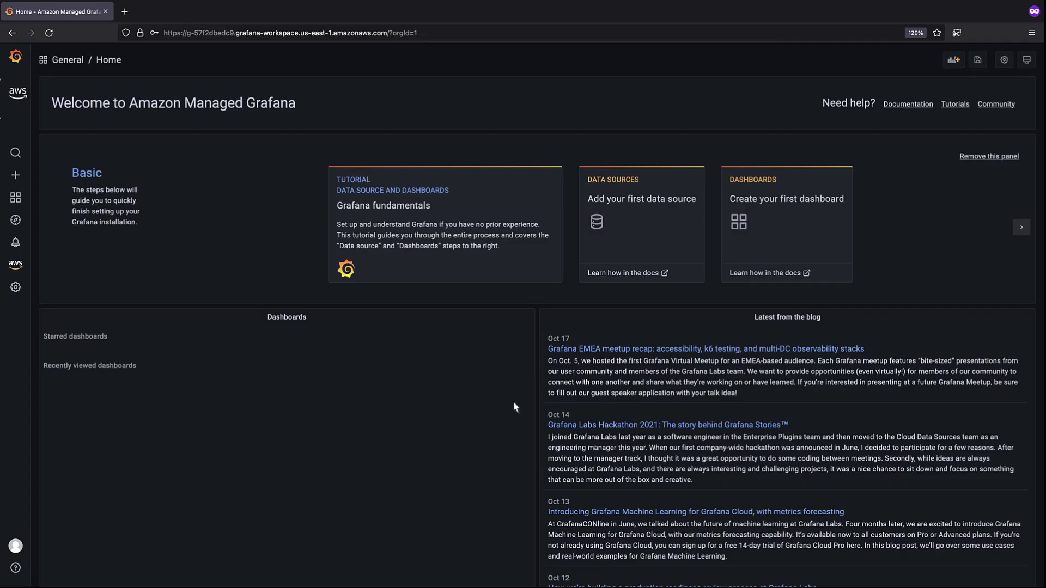
Step: Open the Configuration > Users list to confirm AWS-Training has the Admin role
click(14, 288)
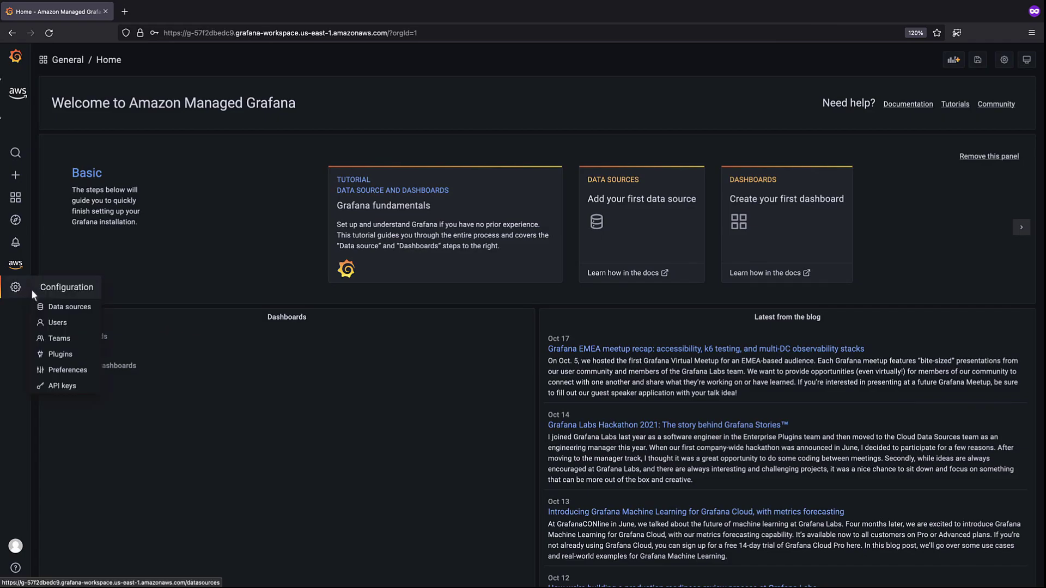
click(65, 307)
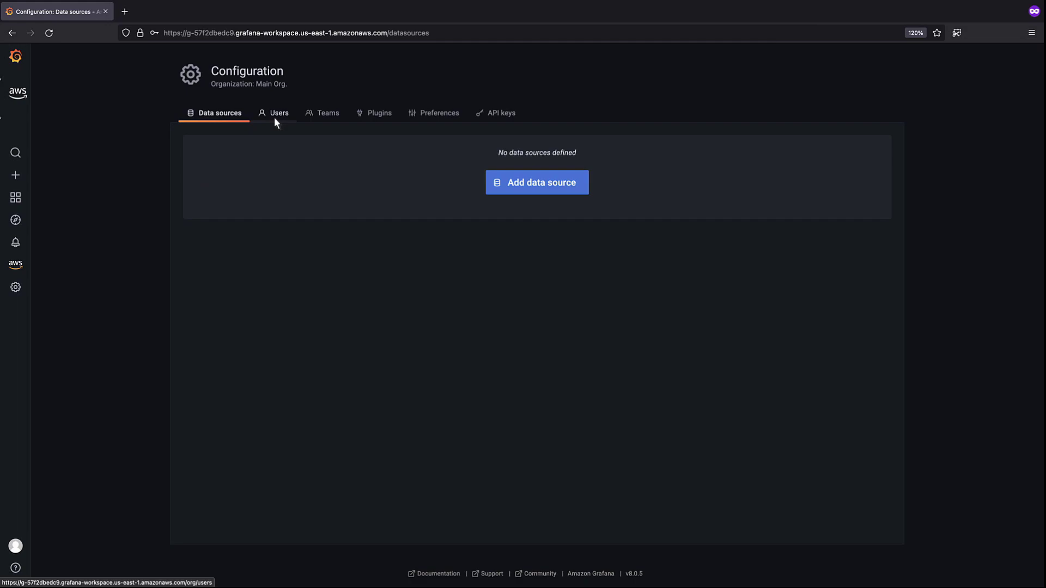
click(279, 113)
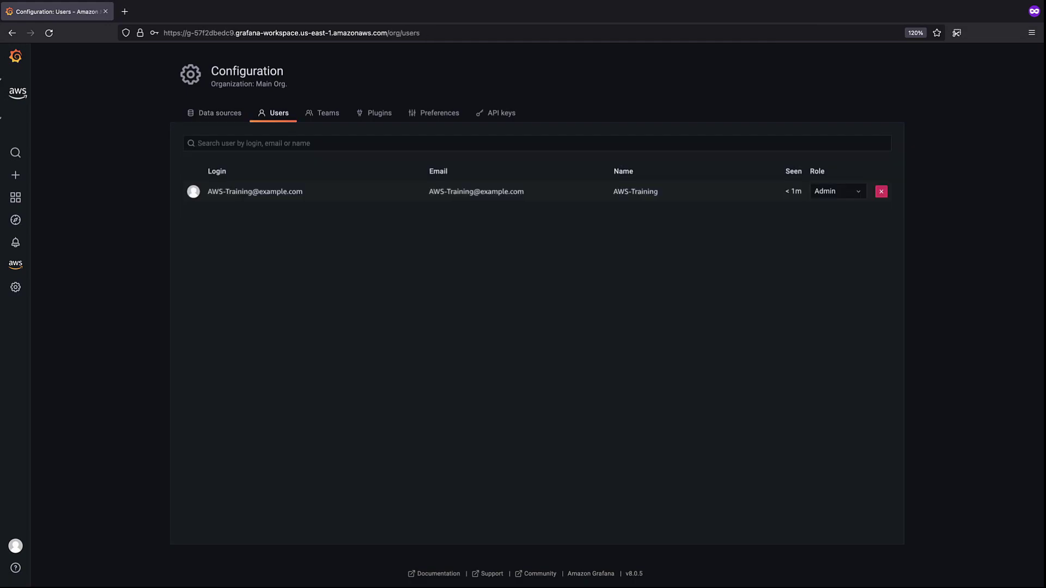